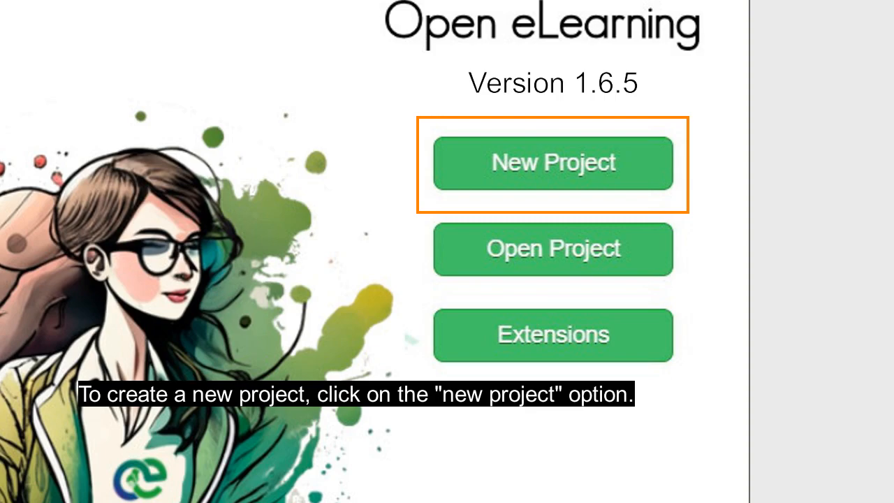
# Create a new project from the Classic template and open its editor.
pyautogui.click(553, 164)
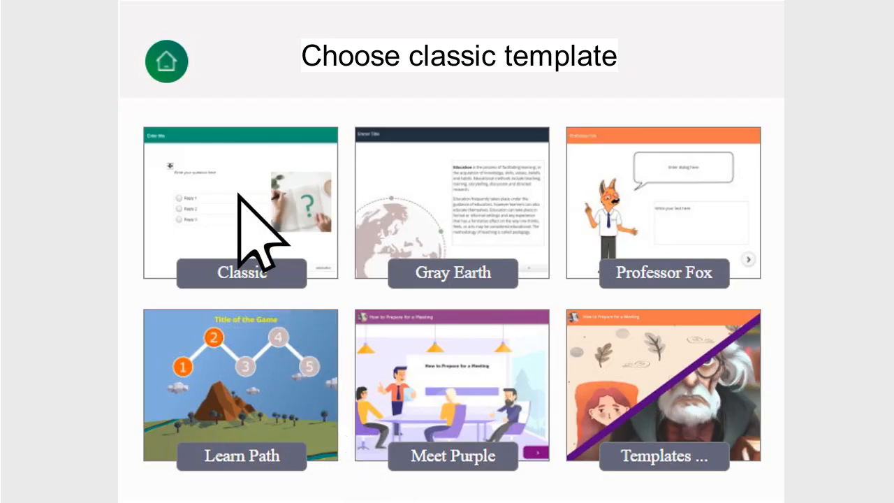
pyautogui.click(240, 204)
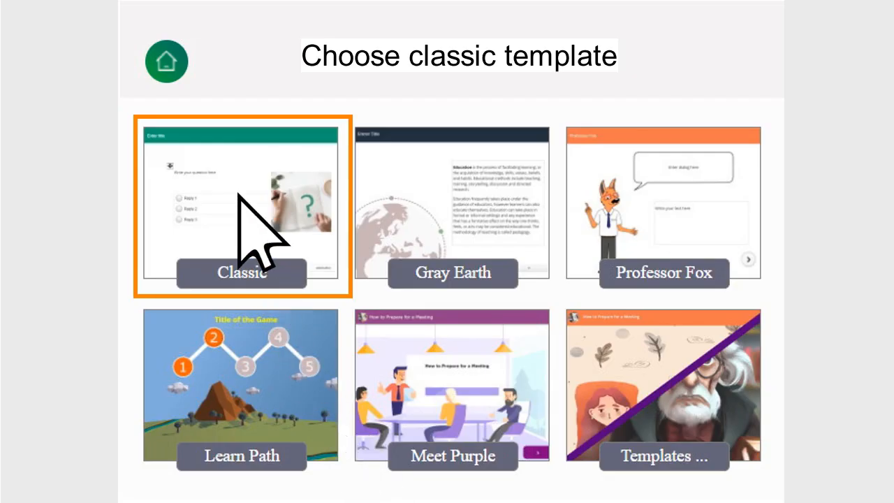
pyautogui.click(242, 207)
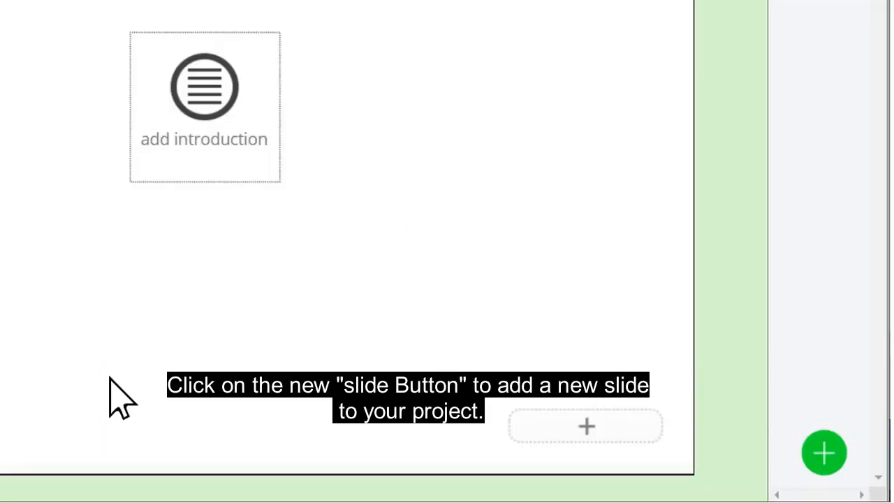
pyautogui.moveTo(825, 454)
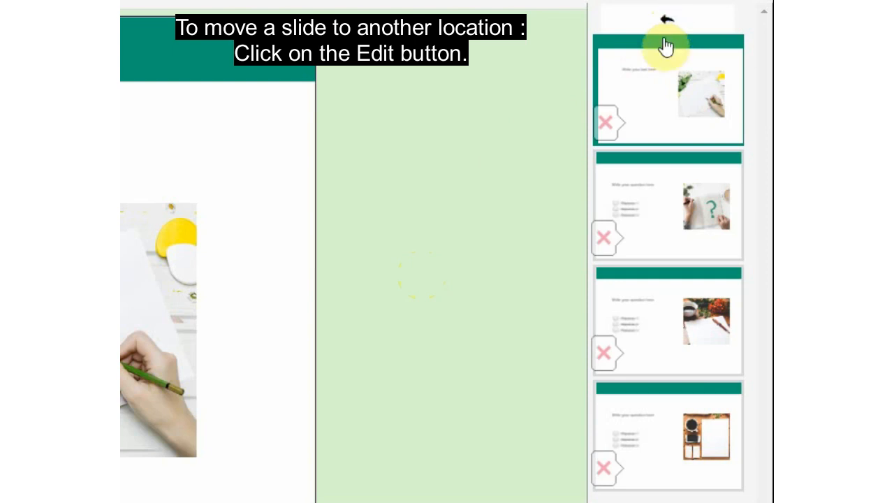
# Drag the hand-writing slide from first to last position in the slide list.
pyautogui.moveTo(668, 89); pyautogui.dragTo(668, 276)
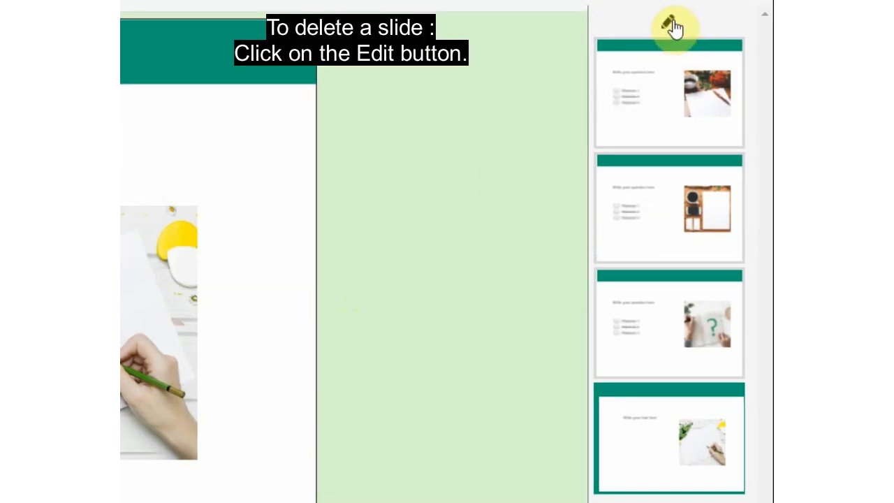
# Delete the second slide (tools picture) via the slide panel's edit mode and confirm.
pyautogui.click(673, 28)
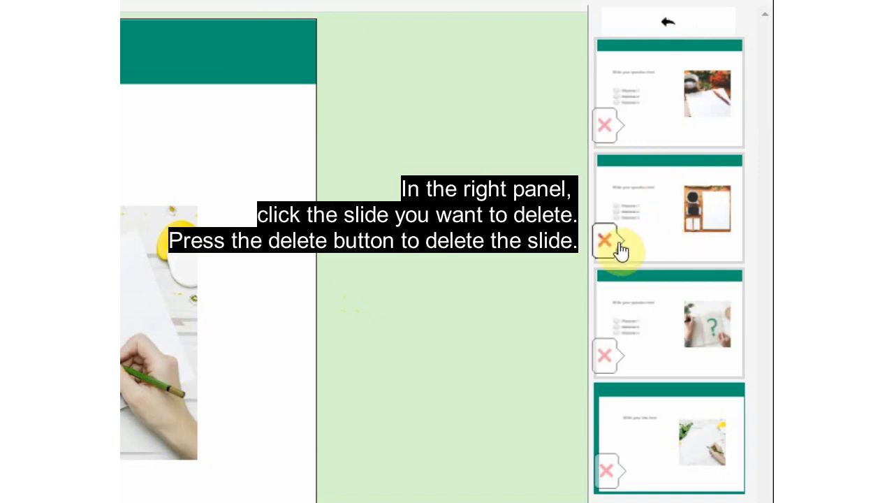
pyautogui.click(604, 240)
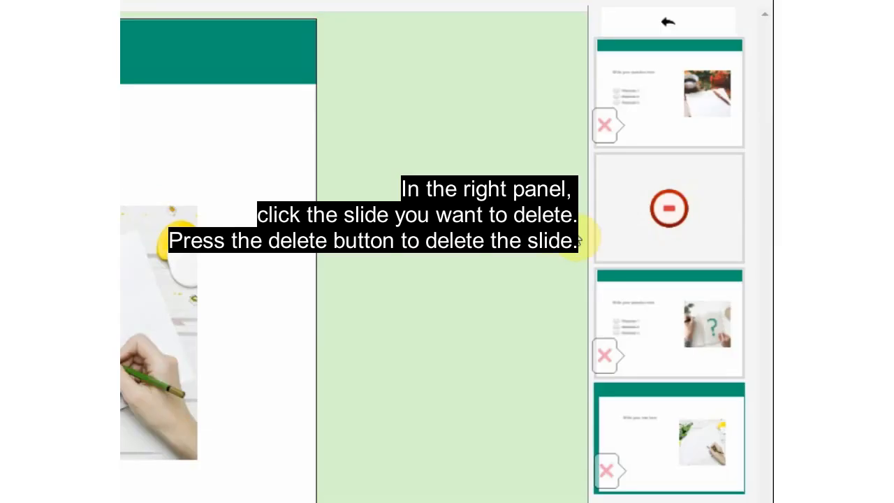
pyautogui.click(669, 207)
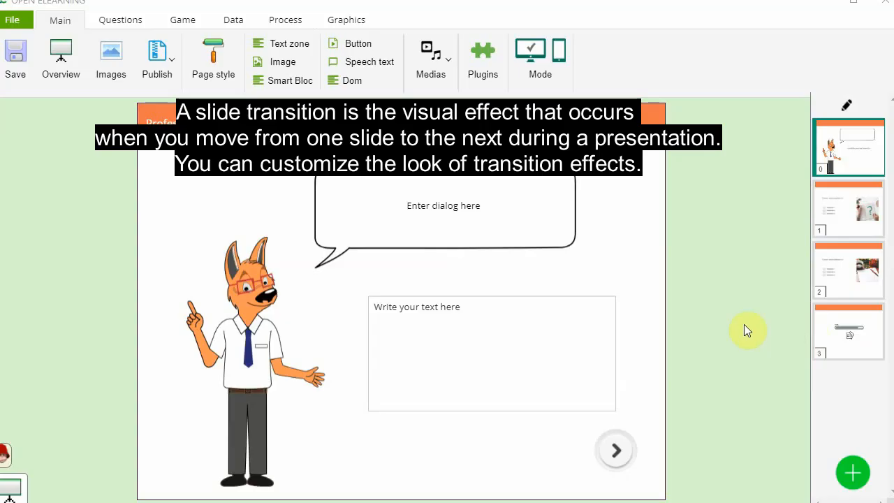
# Set the Professor Fox slide's page-style transition to FlipSlide and save it.
pyautogui.click(848, 208)
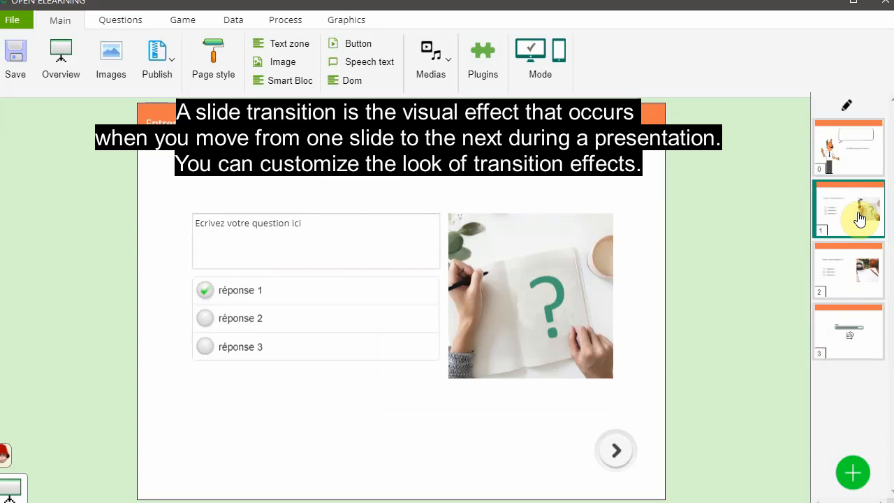
pyautogui.moveTo(860, 196)
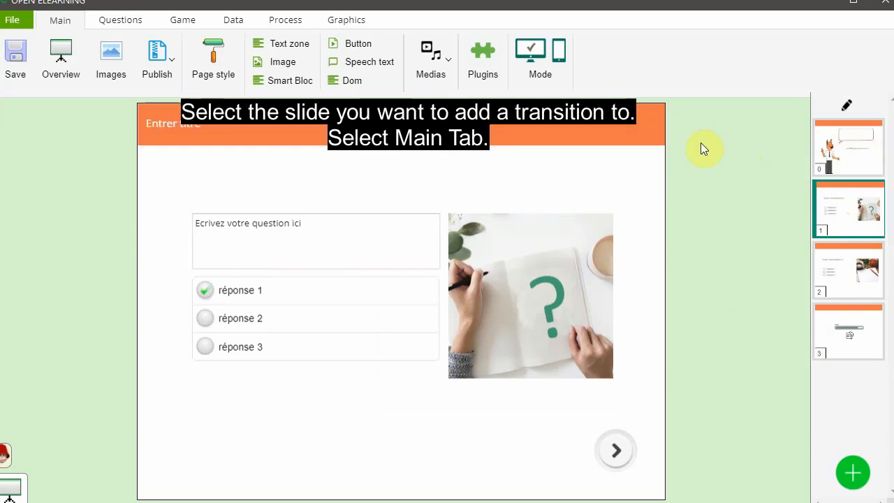
pyautogui.moveTo(737, 151)
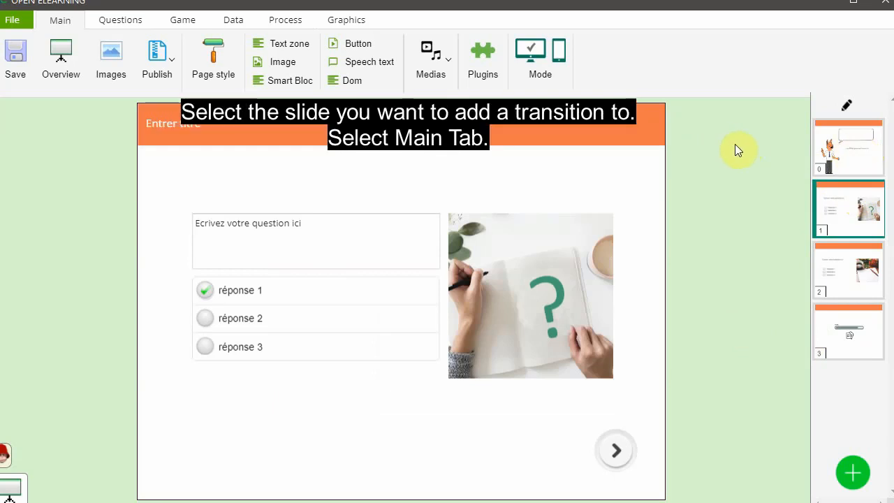
pyautogui.click(848, 147)
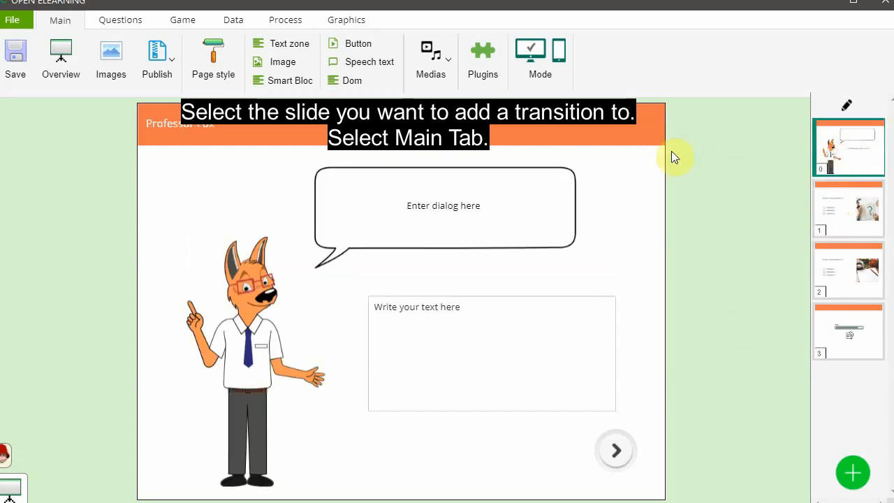
pyautogui.click(41, 17)
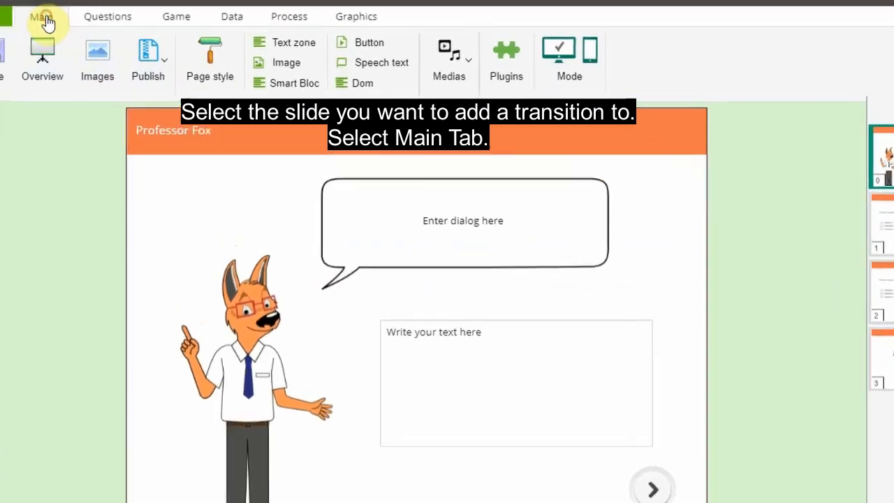
pyautogui.click(210, 59)
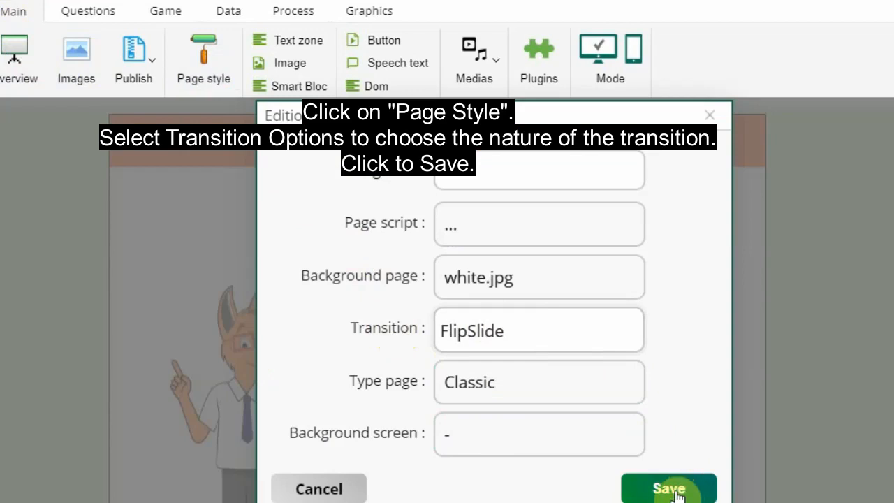
pyautogui.click(668, 488)
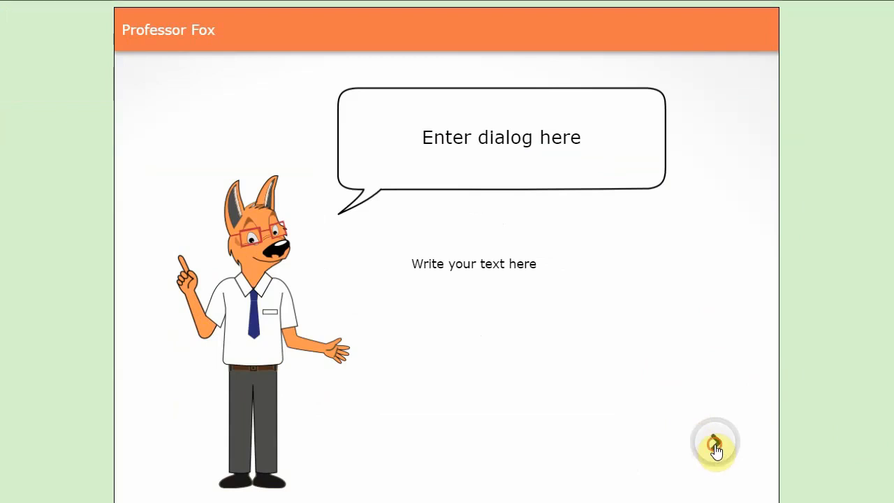
# Preview the FlipSlide transition by advancing to the quiz slide.
pyautogui.click(716, 444)
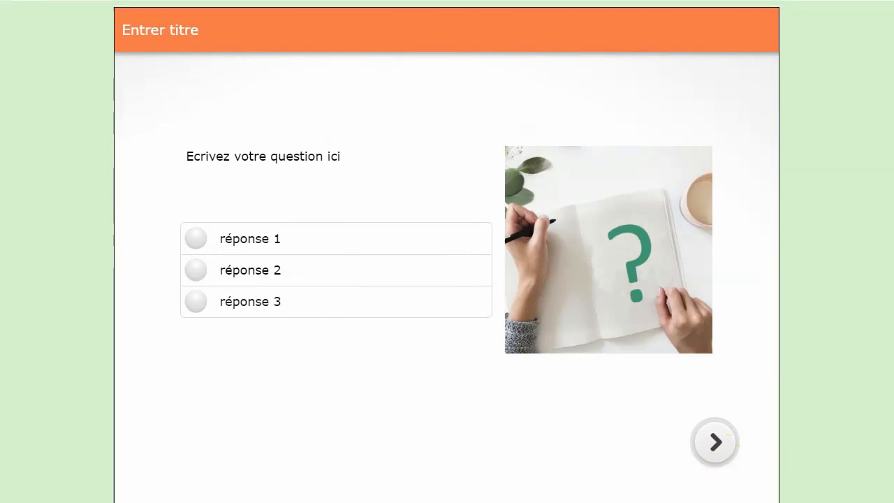
pyautogui.click(714, 442)
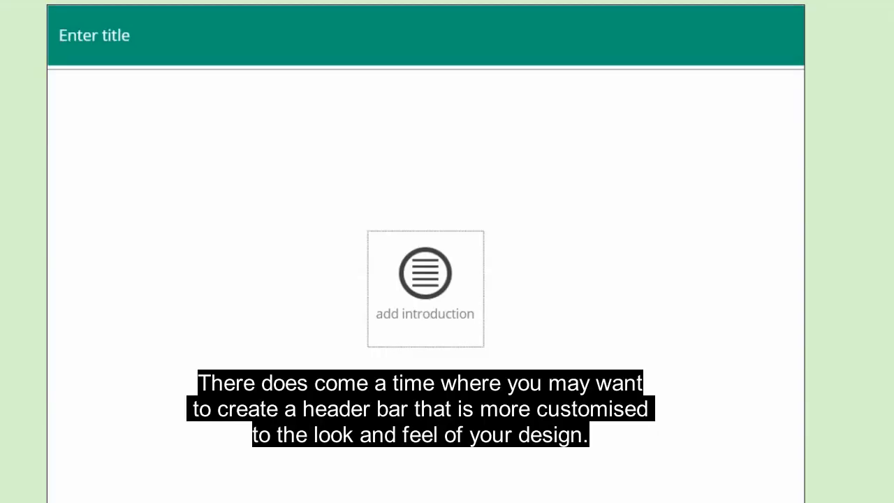
pyautogui.moveTo(574, 286)
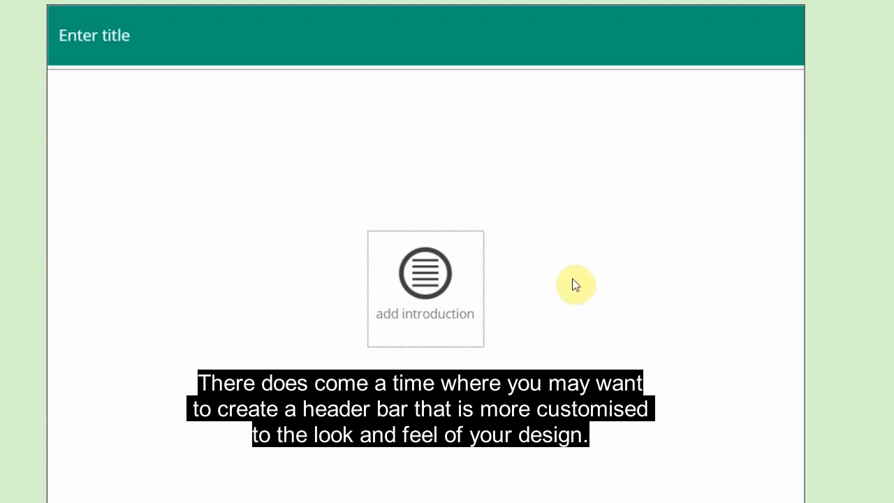
pyautogui.moveTo(586, 280)
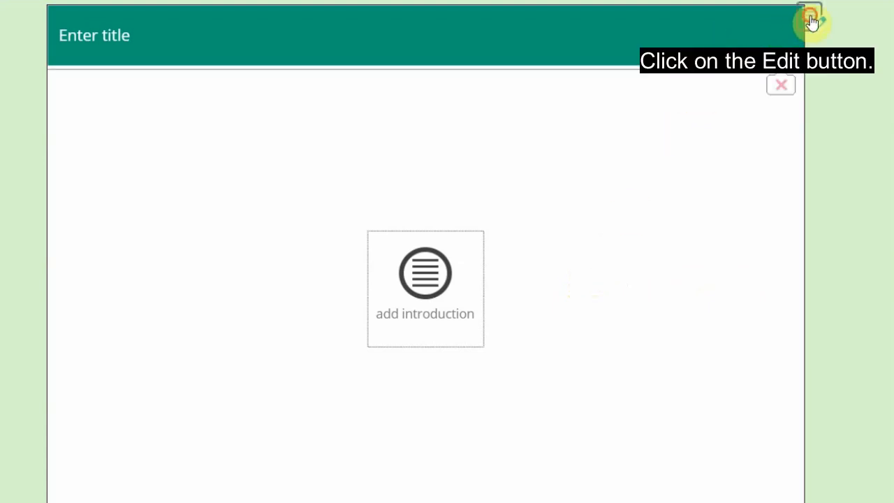
# Set the header title to 'My title' and its colour to dark purple.
pyautogui.click(809, 17)
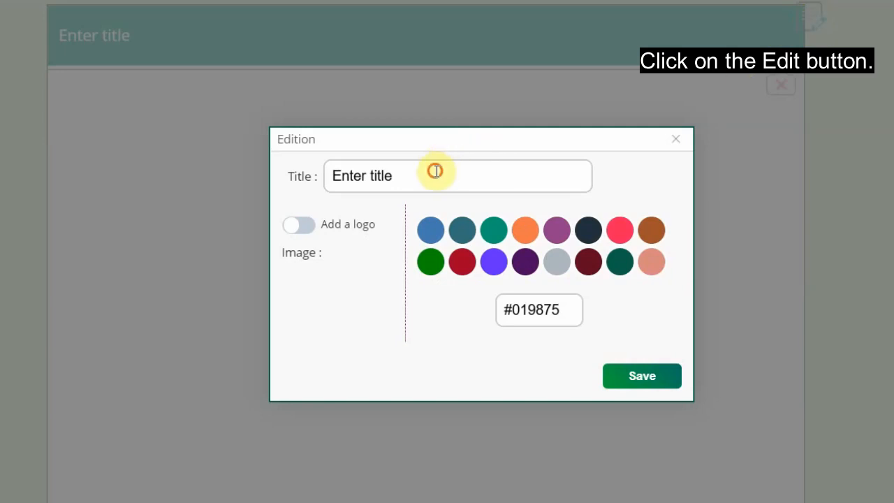
pyautogui.write('My t')
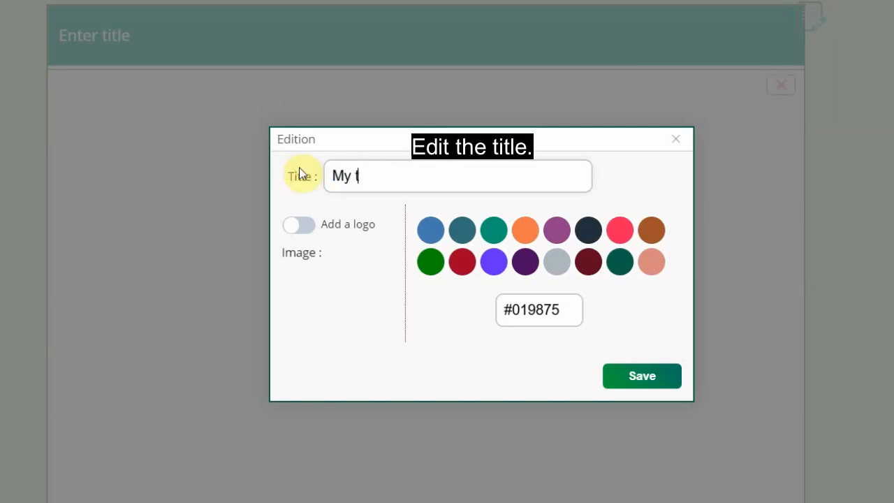
pyautogui.write('itle')
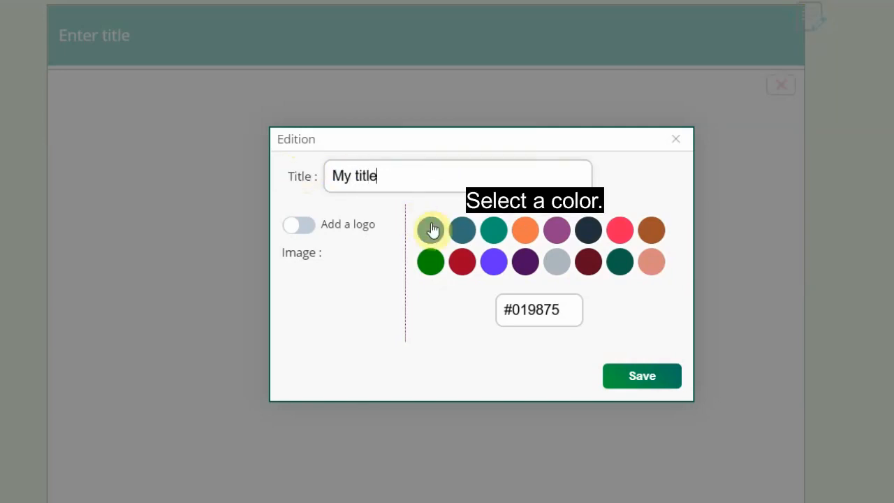
pyautogui.click(526, 261)
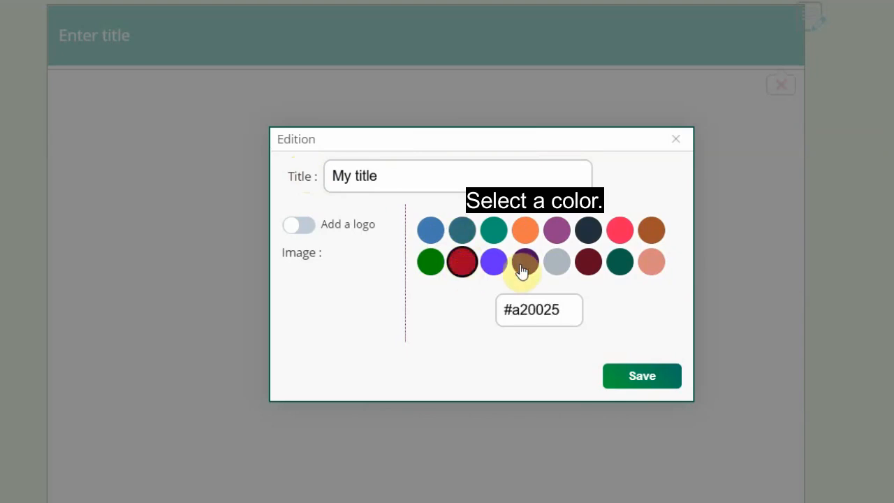
pyautogui.click(299, 224)
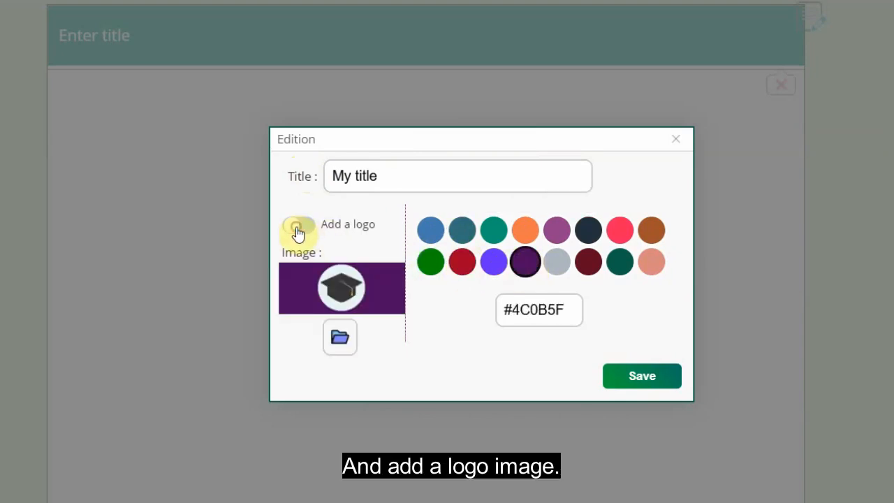
# Add the writing-desk picture as the header logo and save the header settings.
pyautogui.click(341, 337)
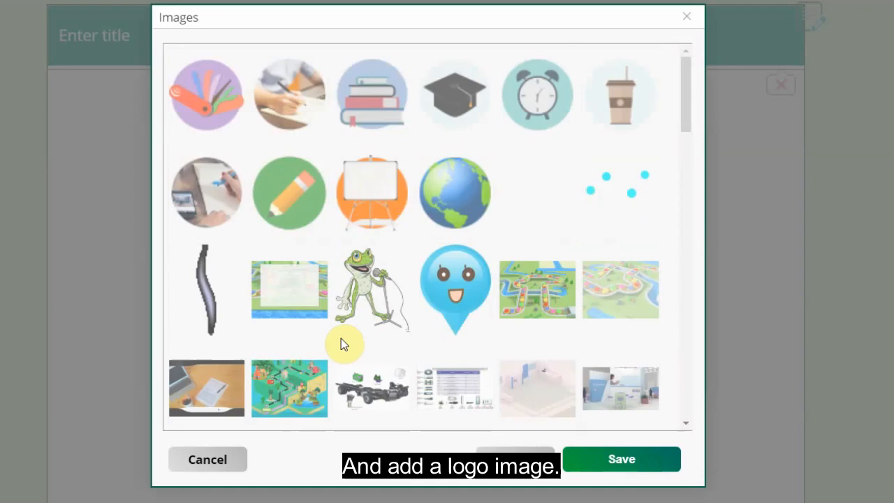
pyautogui.click(287, 96)
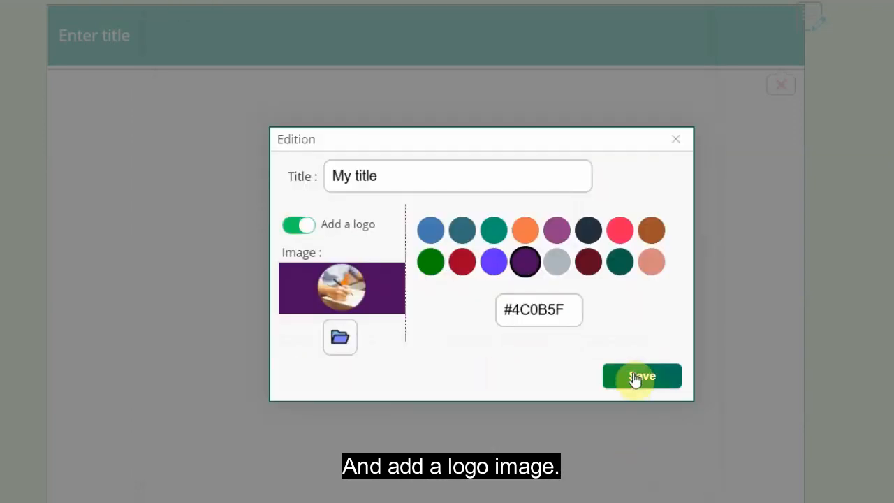
pyautogui.click(642, 376)
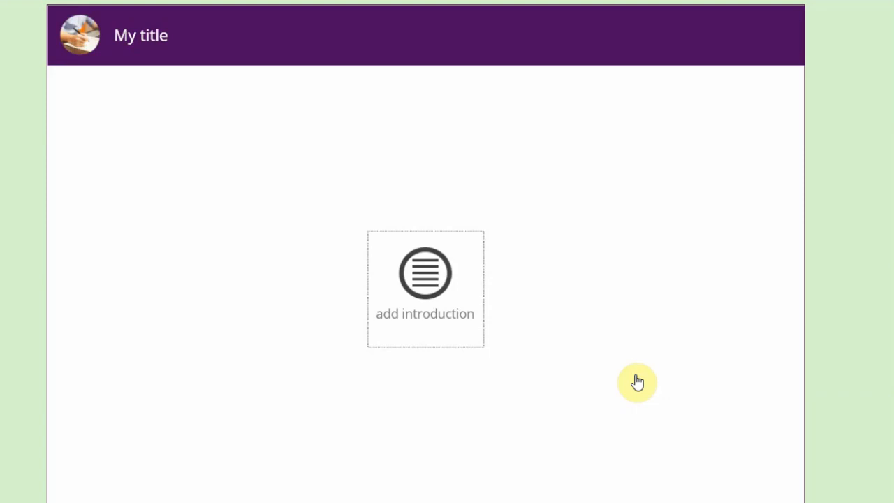
pyautogui.moveTo(682, 380)
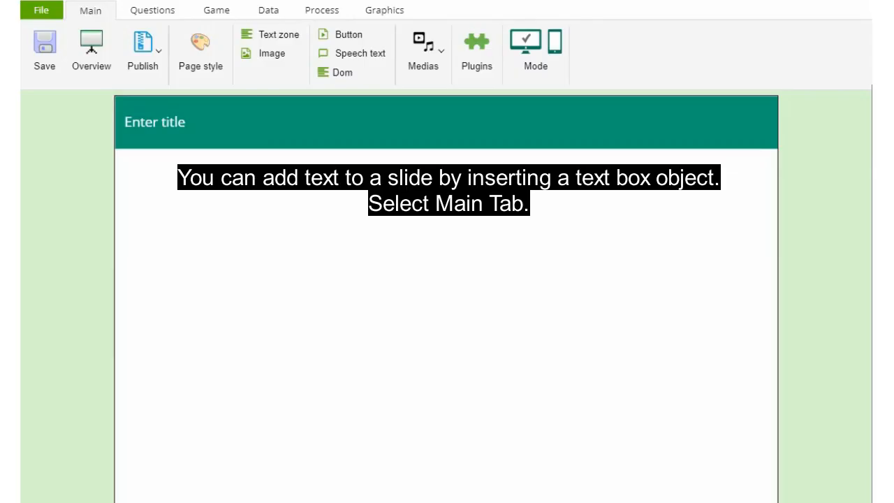
pyautogui.moveTo(520, 267)
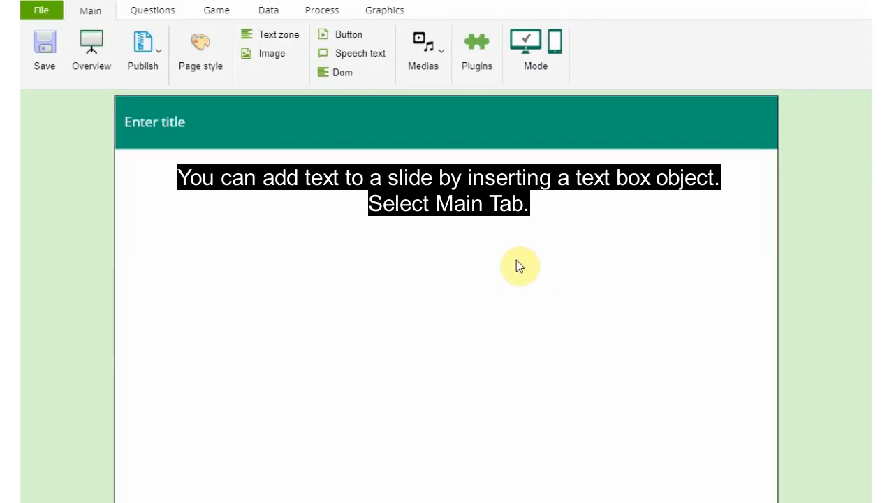
pyautogui.moveTo(482, 251)
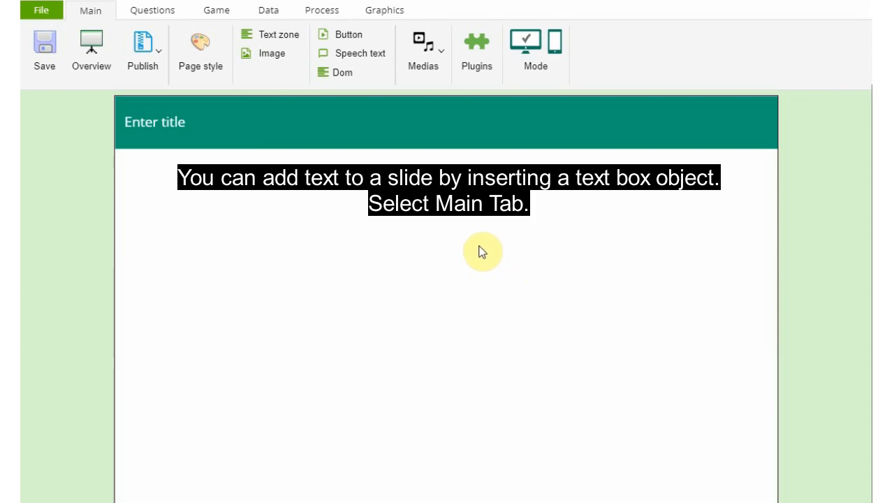
# Insert a text zone on the blank slide and move it toward the centre.
pyautogui.click(90, 10)
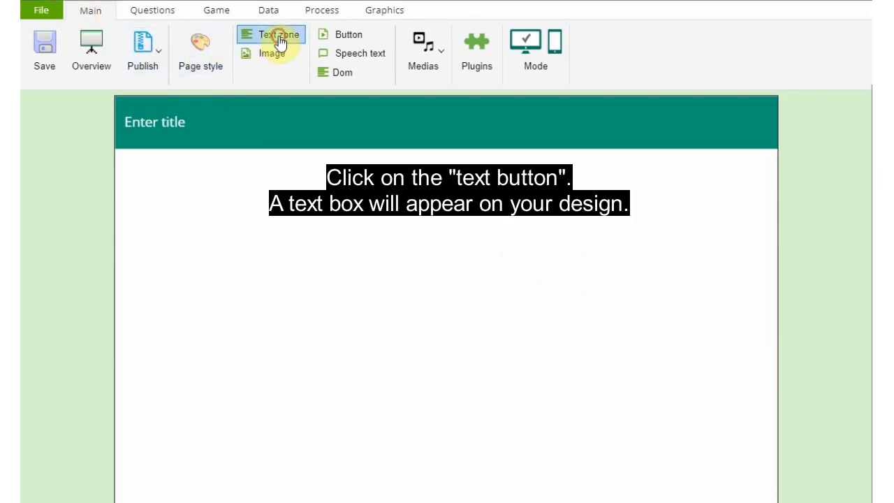
pyautogui.click(278, 33)
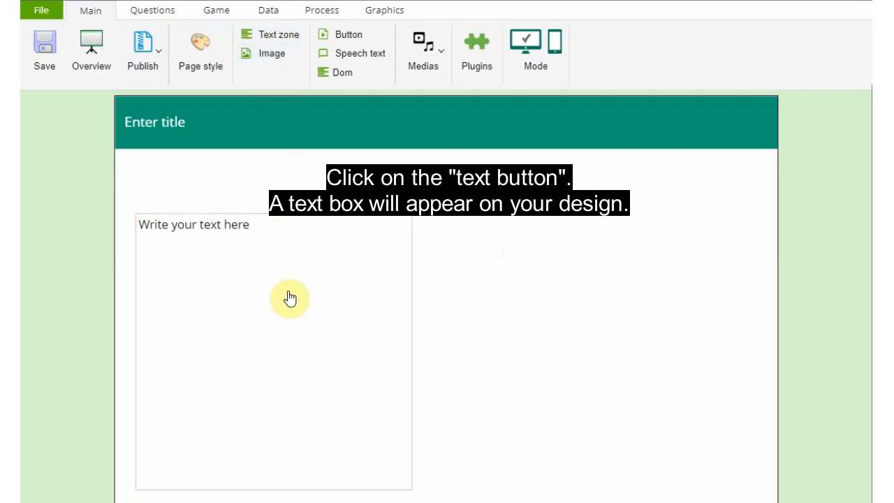
pyautogui.click(278, 34)
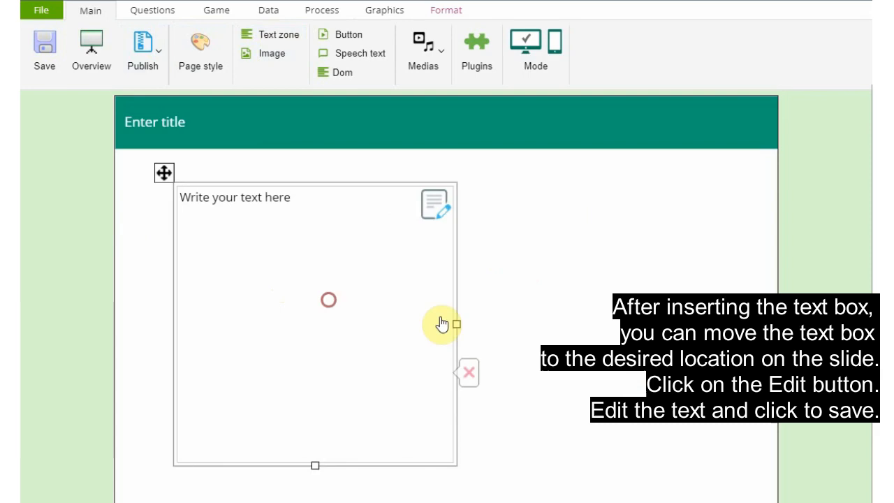
pyautogui.moveTo(444, 325); pyautogui.dragTo(419, 303)
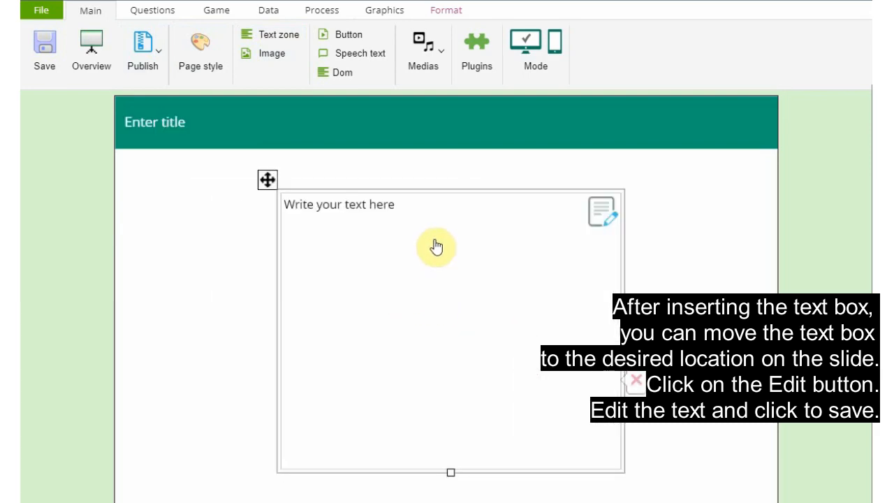
# Enter 'Hello' as the text box content and make it bold.
pyautogui.click(601, 211)
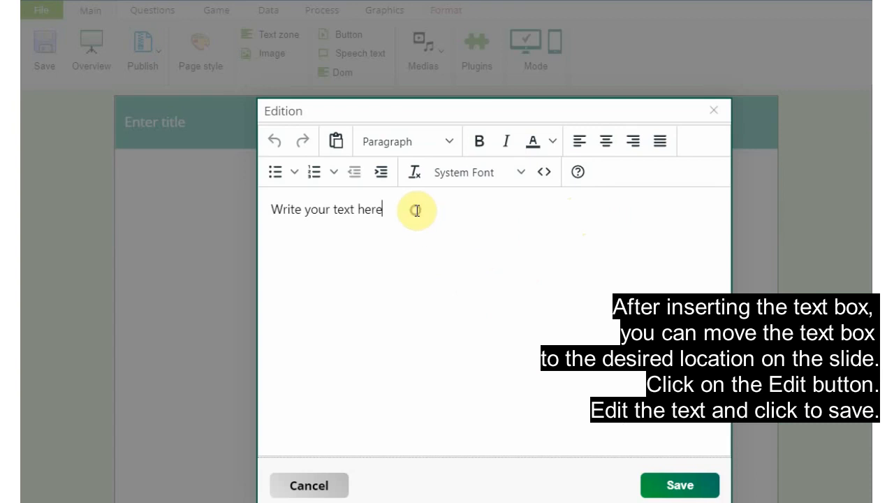
pyautogui.write('Hello')
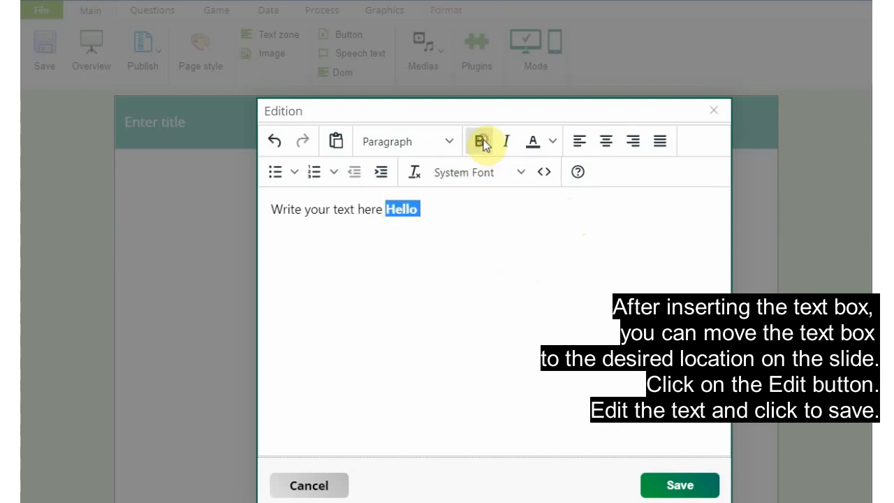
pyautogui.click(679, 485)
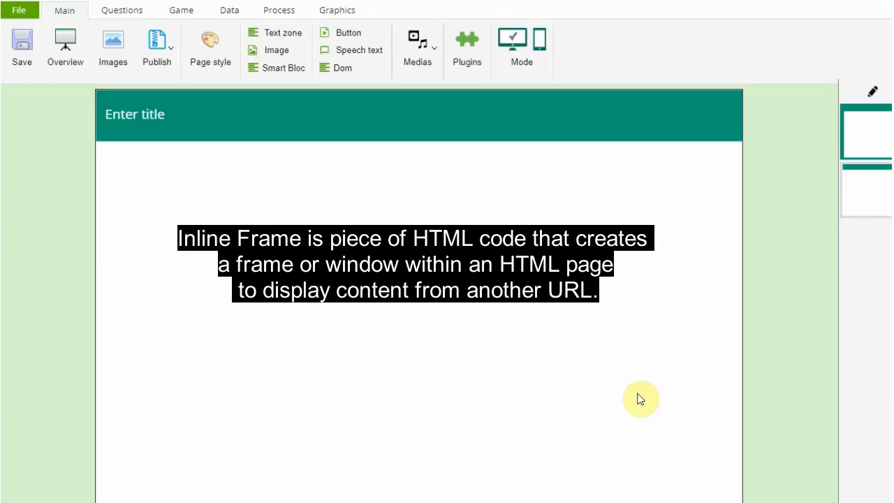
pyautogui.moveTo(545, 327)
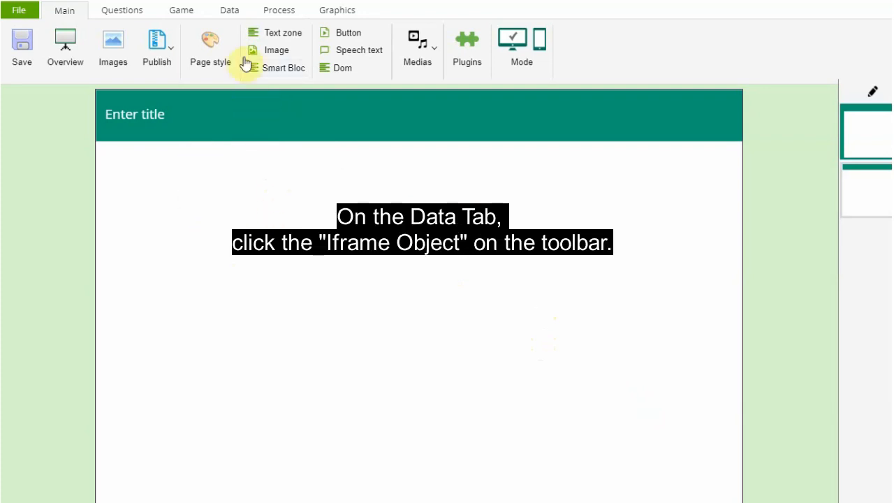
pyautogui.click(230, 9)
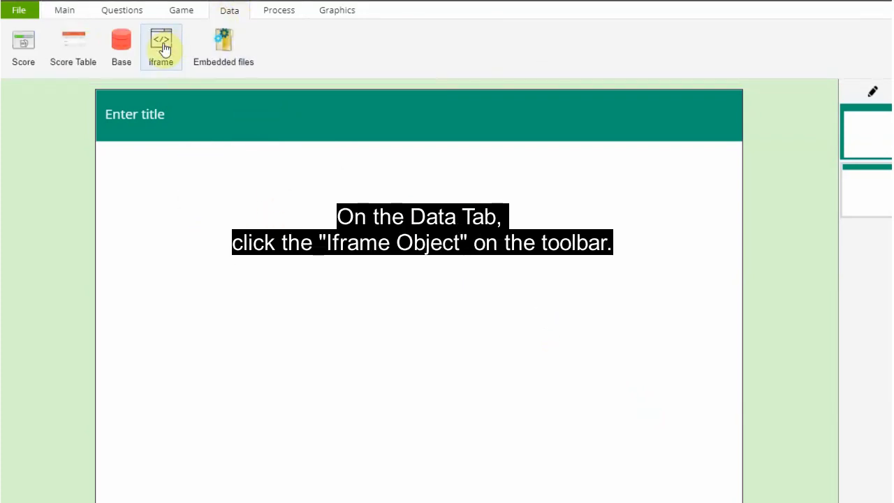
pyautogui.click(161, 42)
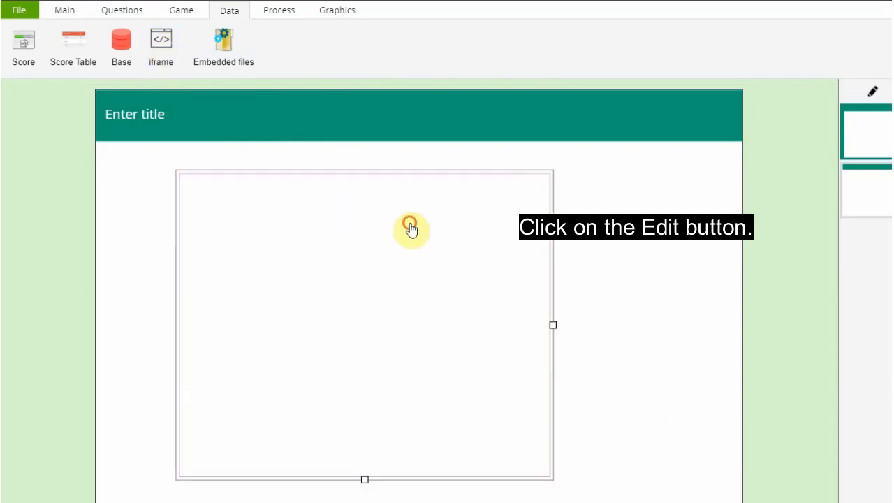
pyautogui.click(411, 230)
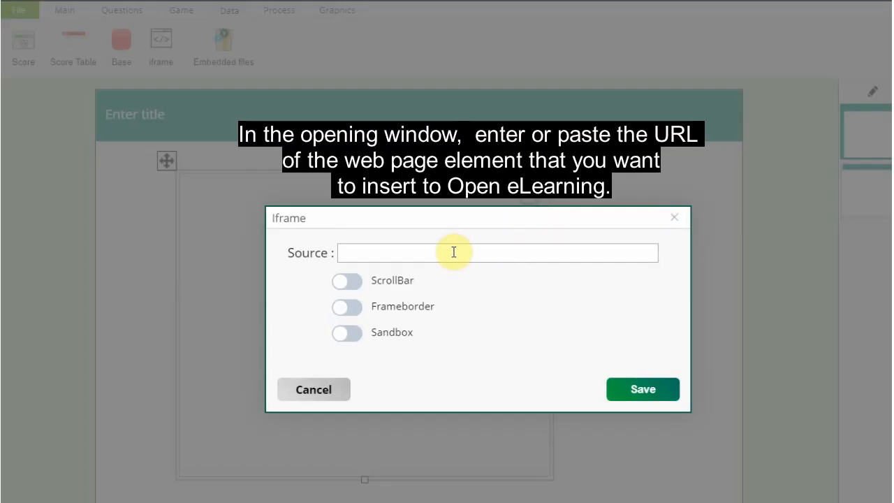
pyautogui.write('https://www.openelearning.org/')
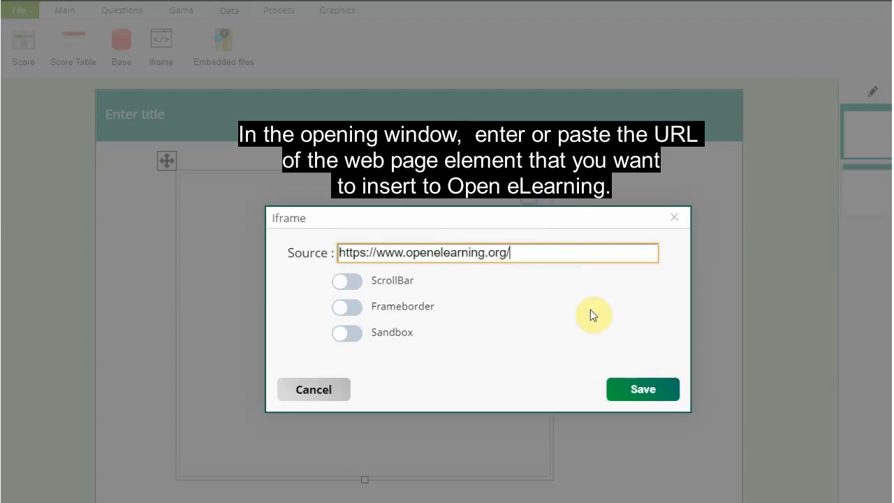
pyautogui.click(642, 389)
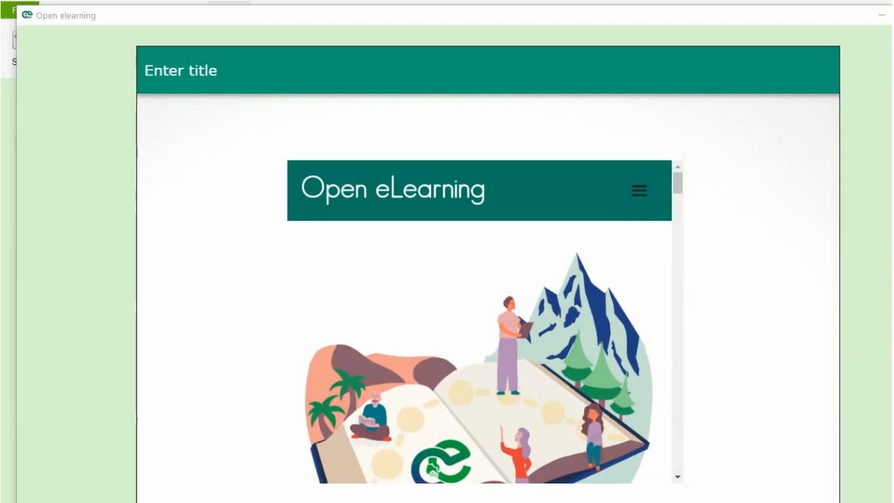
pyautogui.click(126, 19)
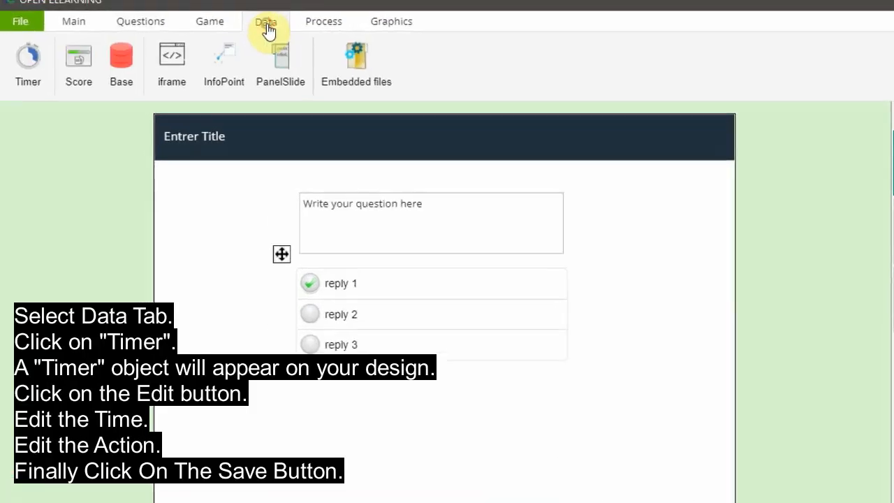
# Add a timer on the question slide set to 18 seconds with Next Page action.
pyautogui.click(28, 63)
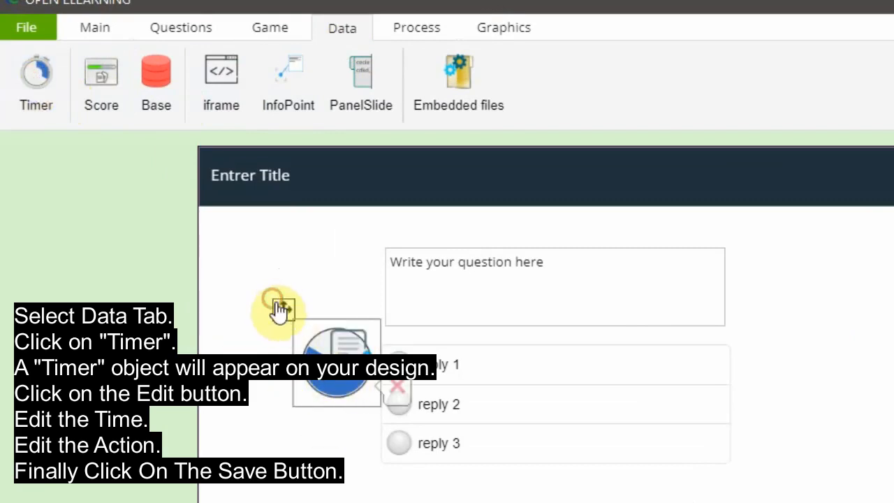
pyautogui.click(278, 309)
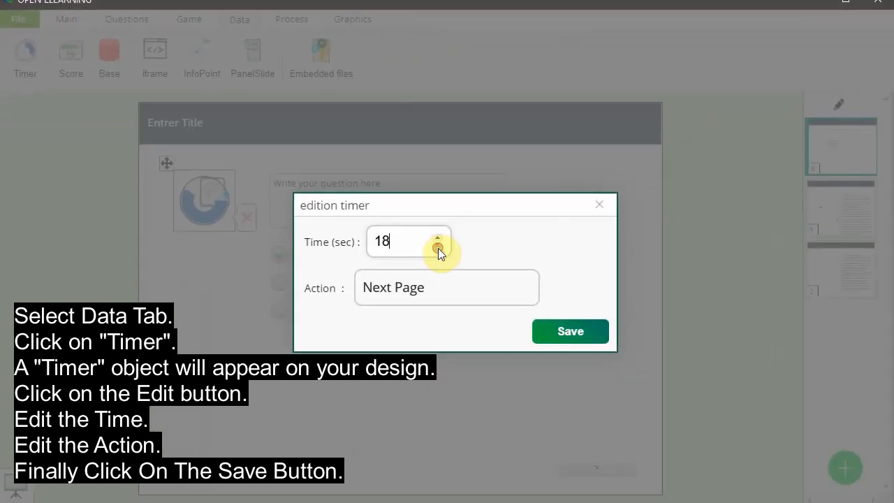
pyautogui.click(448, 288)
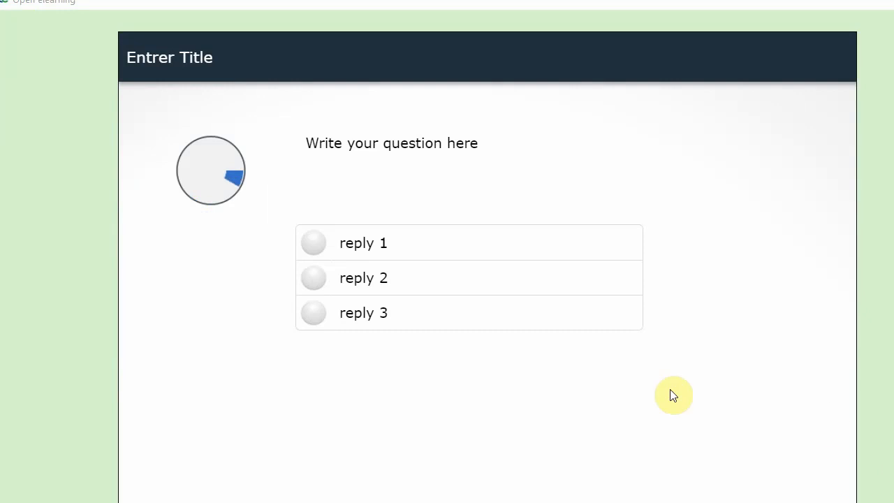
pyautogui.moveTo(642, 373)
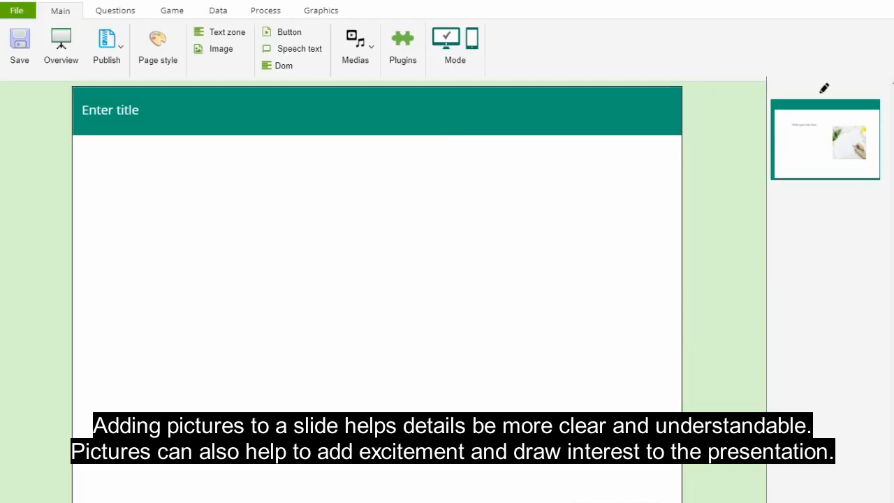
pyautogui.moveTo(428, 296)
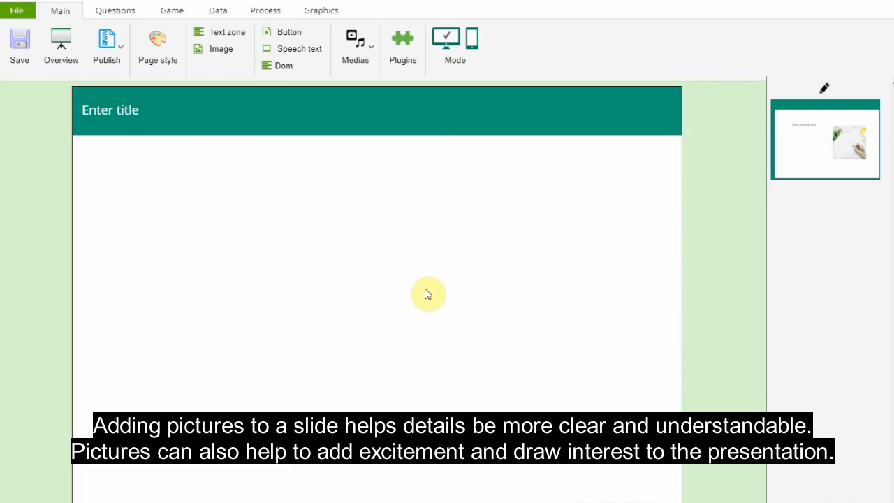
pyautogui.moveTo(190, 133)
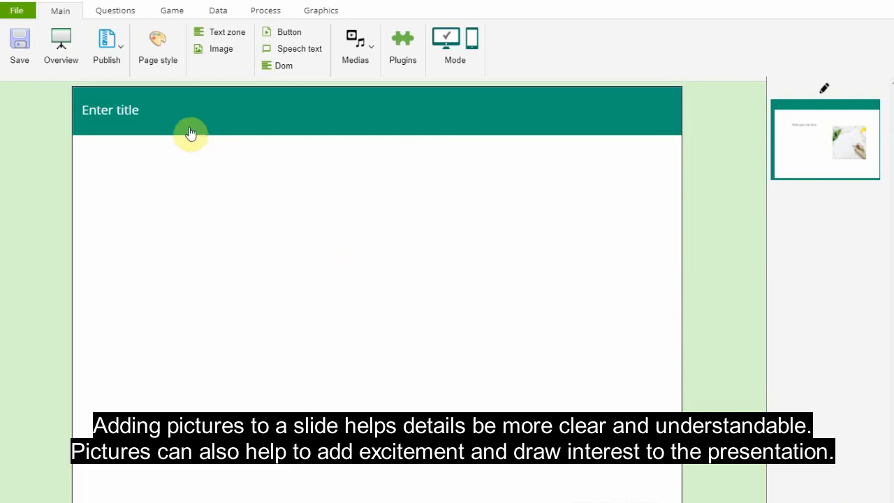
pyautogui.moveTo(166, 145)
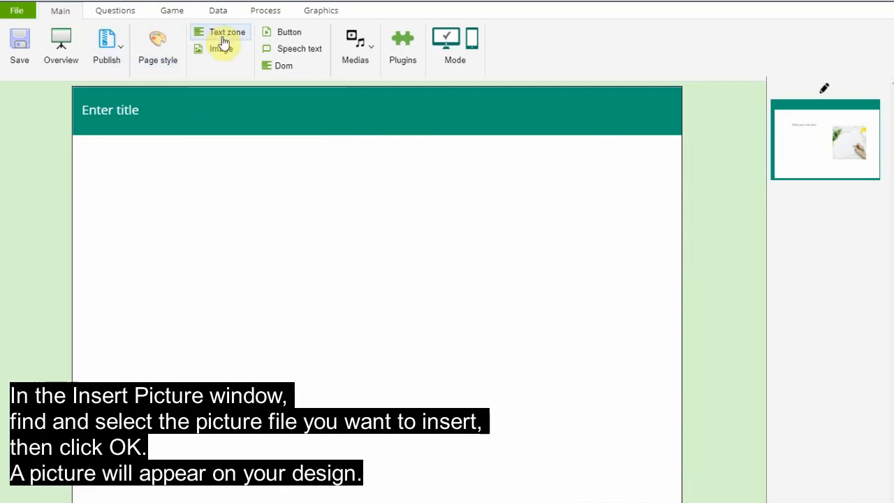
# Insert the coffee cup, paper and pen photo from the Images library onto the slide.
pyautogui.click(221, 47)
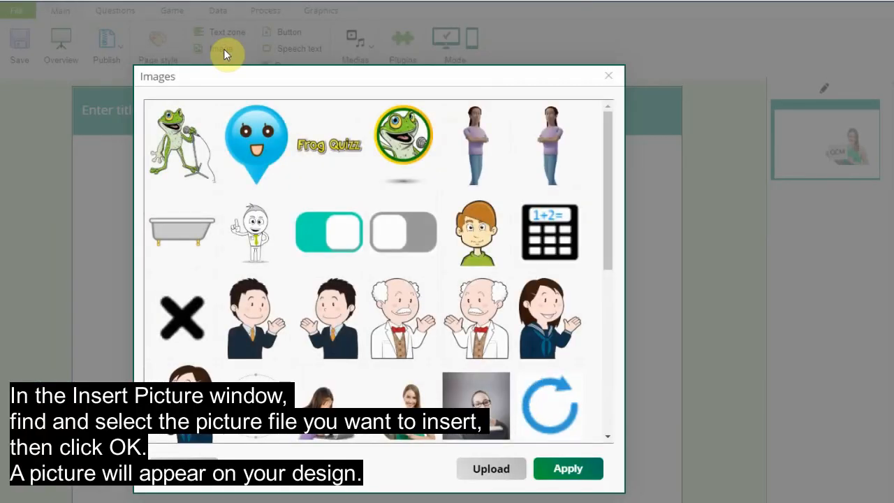
pyautogui.scroll(-3)
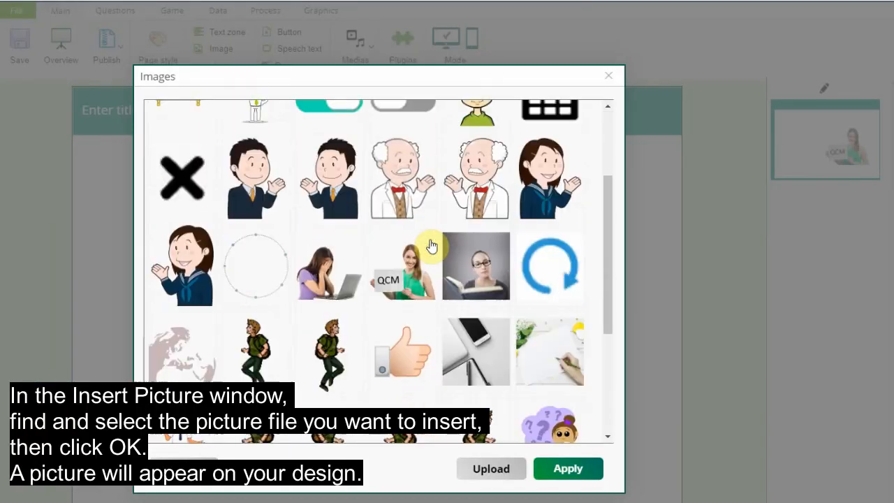
pyautogui.scroll(-3)
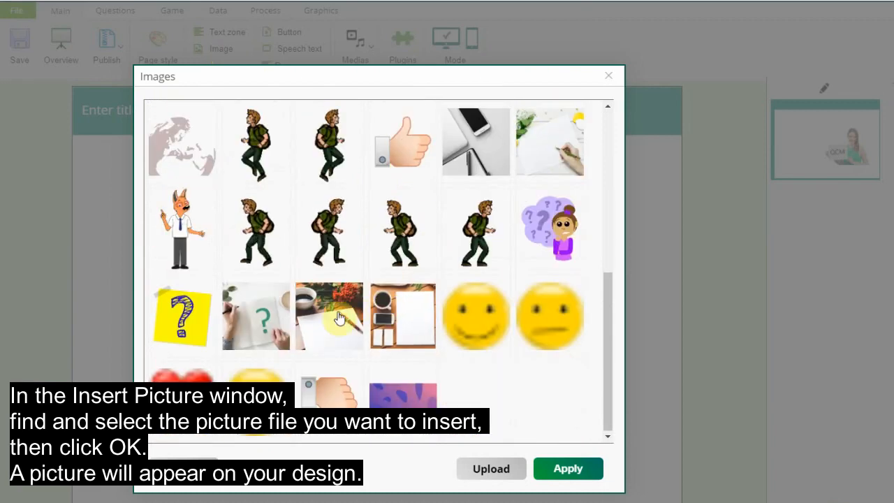
pyautogui.click(567, 470)
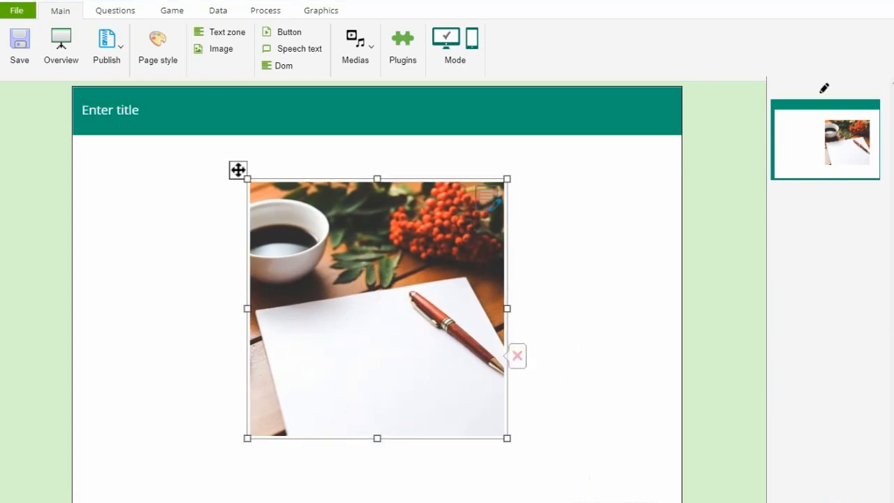
pyautogui.click(518, 357)
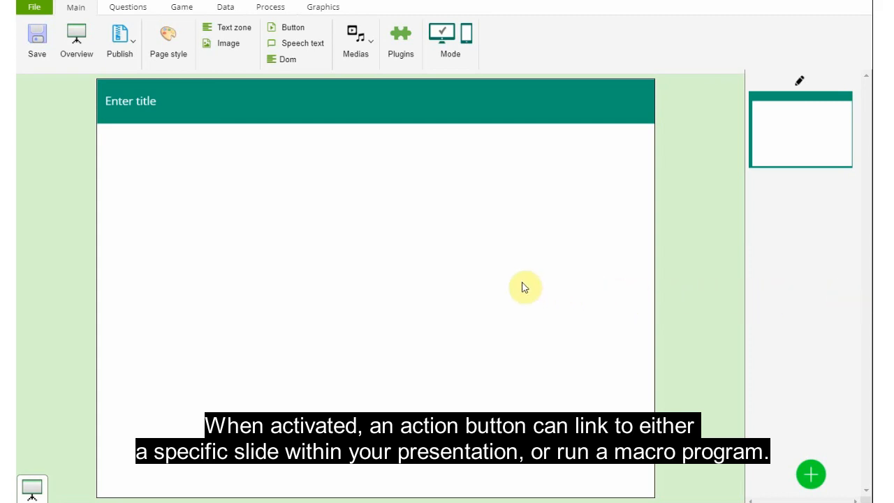
pyautogui.moveTo(374, 270)
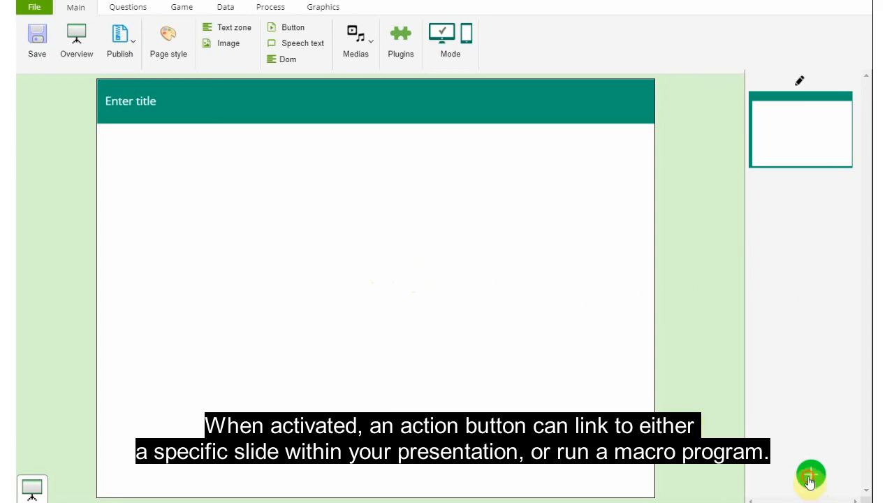
# Add a new slide and insert a navigation button onto it.
pyautogui.click(810, 478)
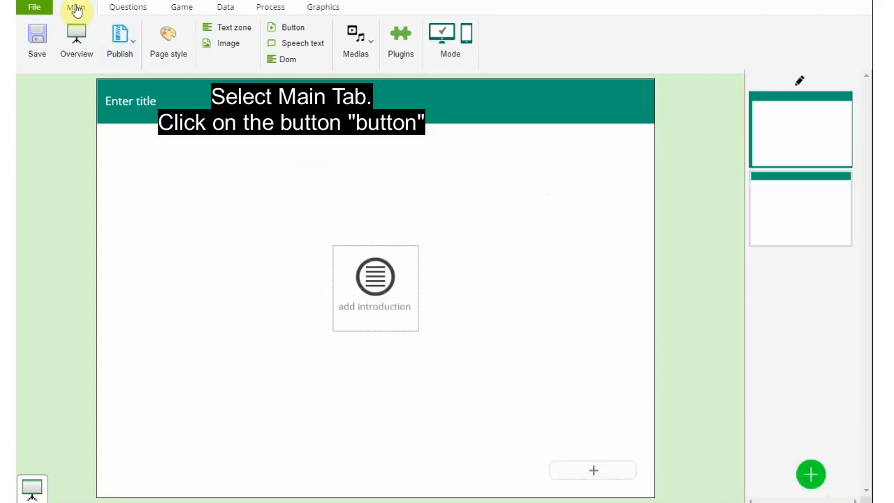
pyautogui.click(75, 7)
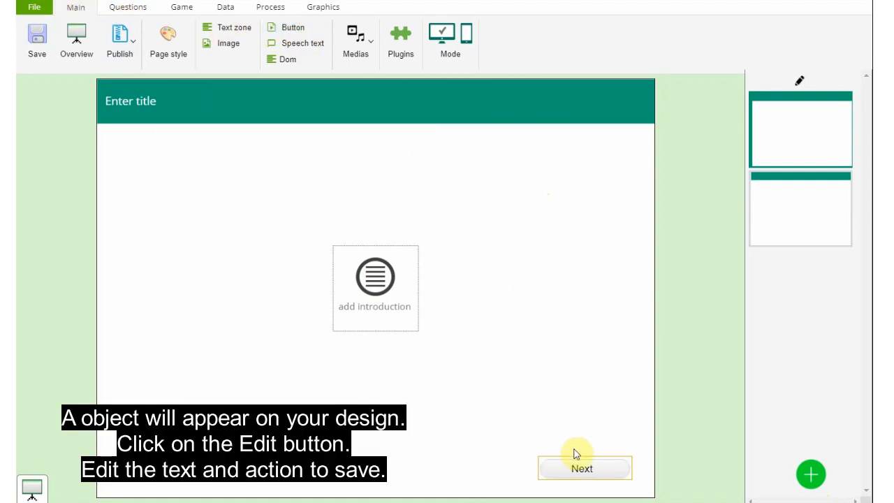
pyautogui.click(581, 468)
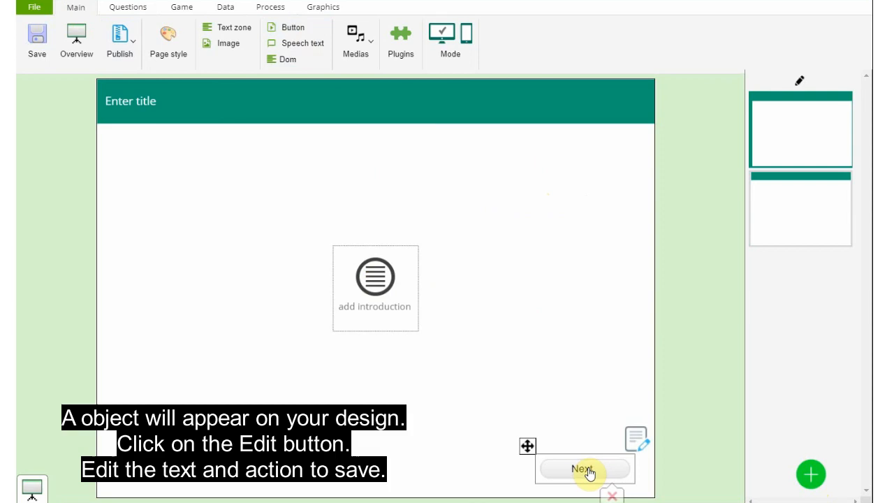
# Keep the button text 'Next' with action Next Page and save it.
pyautogui.click(636, 439)
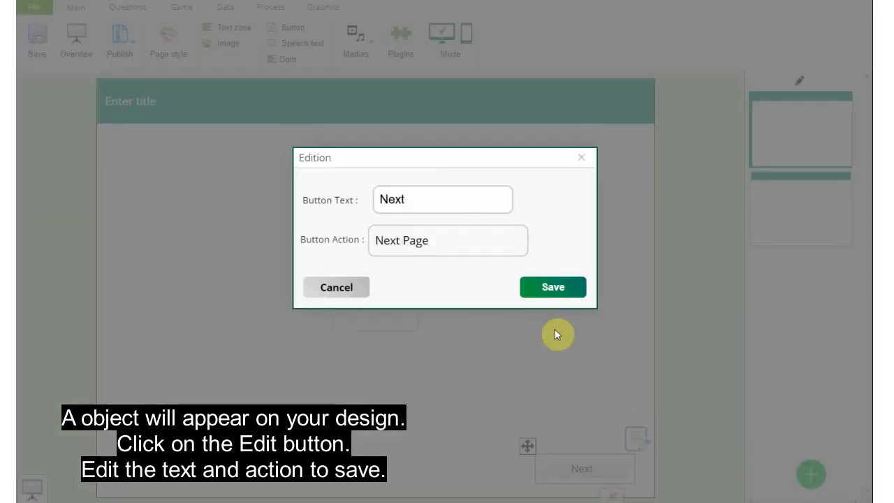
pyautogui.click(443, 199)
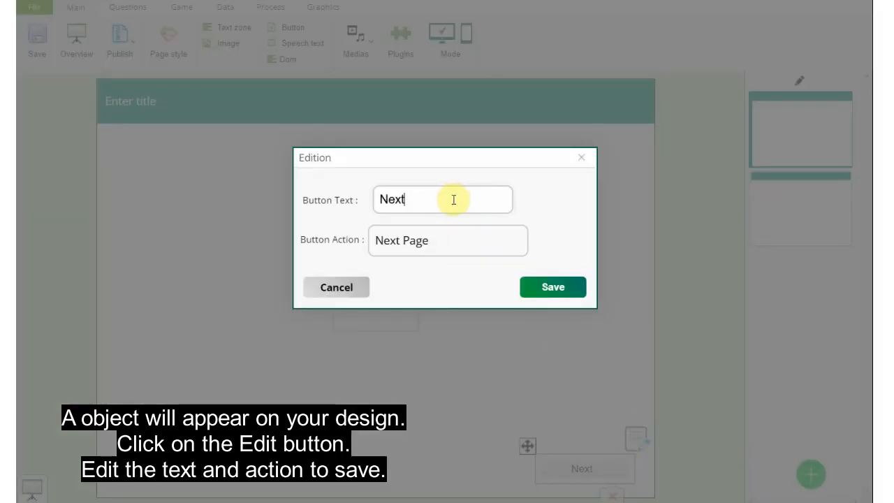
pyautogui.click(448, 240)
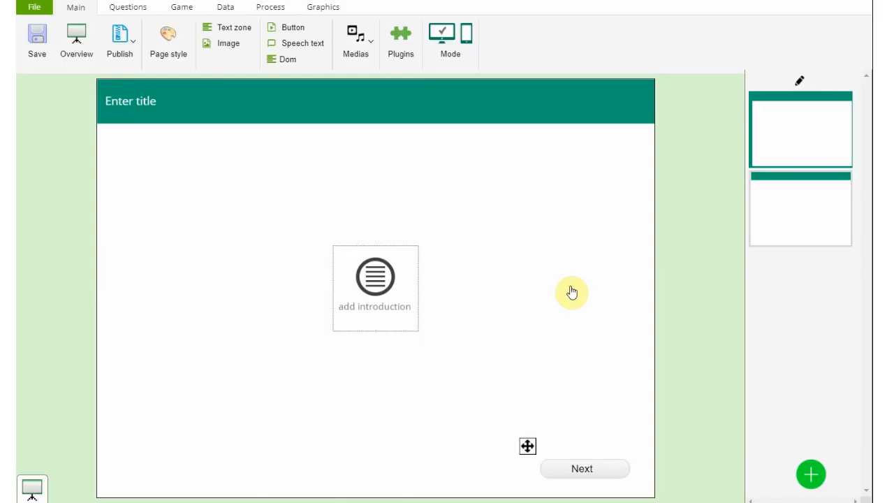
pyautogui.moveTo(571, 292)
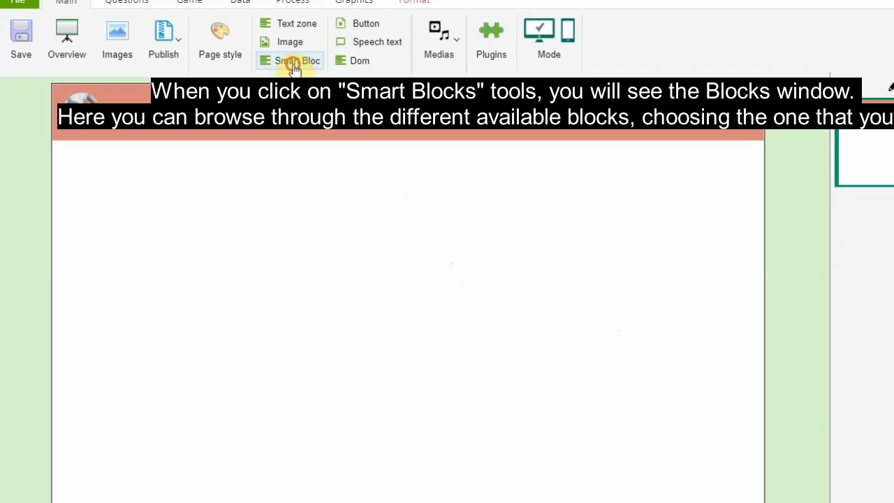
# Insert the 'Learning to Code' smart block, shorten its heading to 'Learning' with the statue-head picture, and save.
pyautogui.click(296, 61)
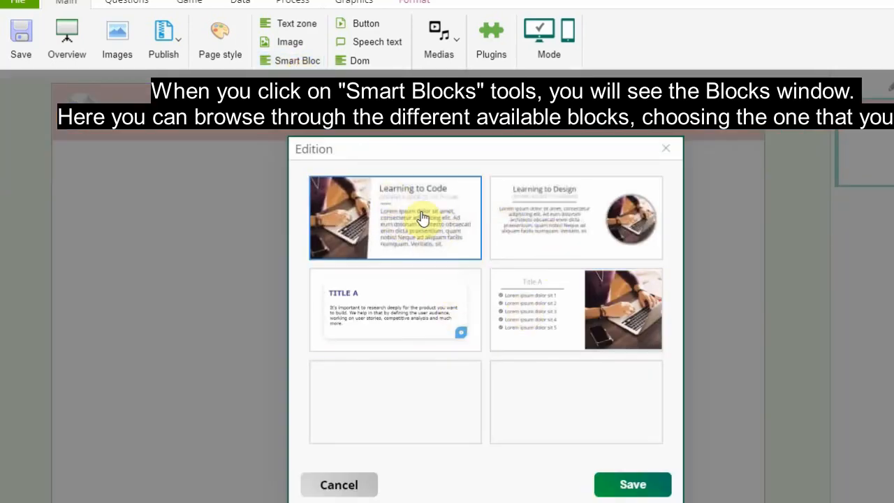
pyautogui.click(632, 484)
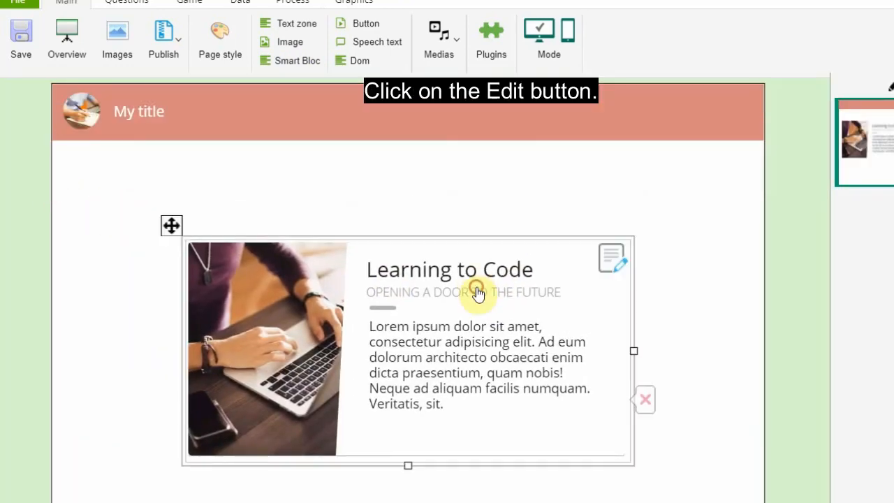
pyautogui.click(612, 257)
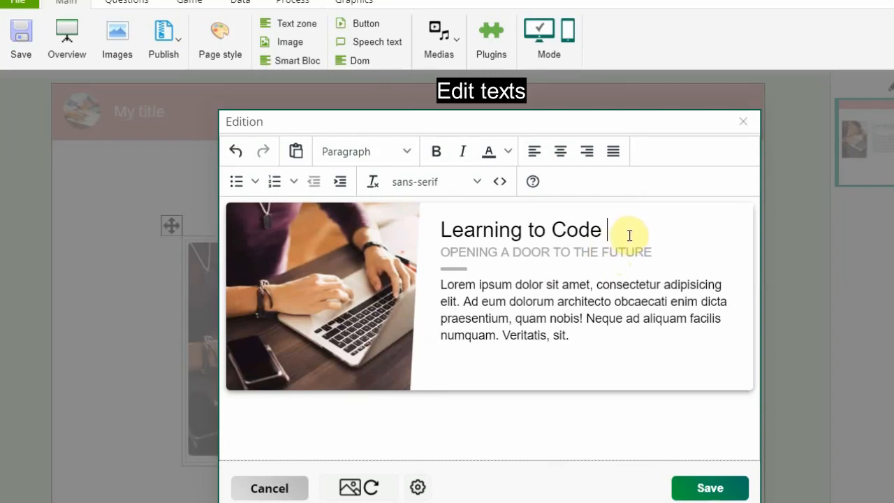
pyautogui.press('Backspace')
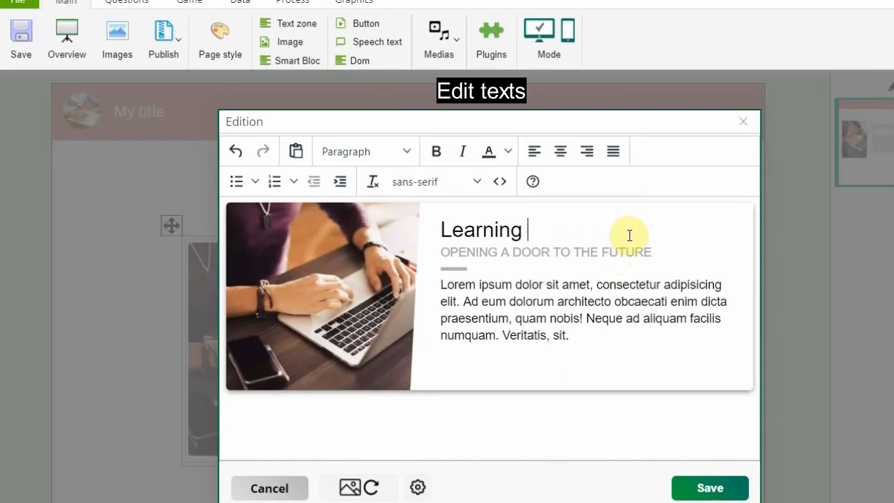
pyautogui.click(349, 487)
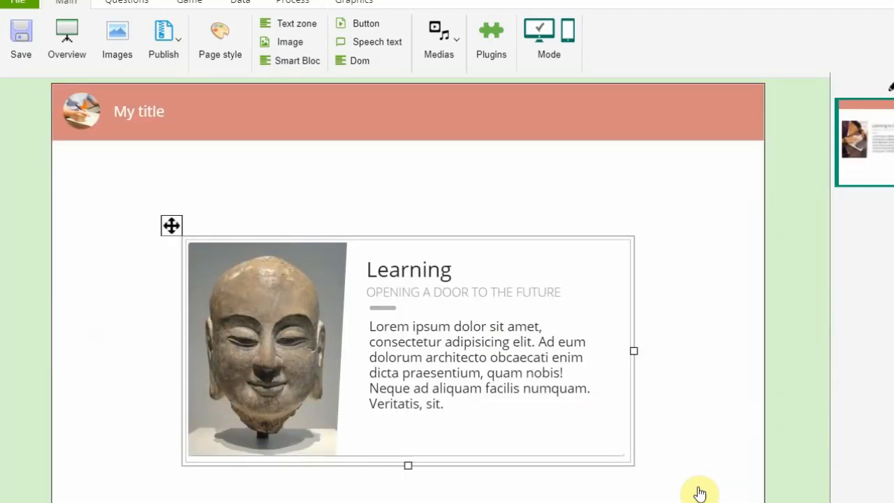
pyautogui.moveTo(704, 483)
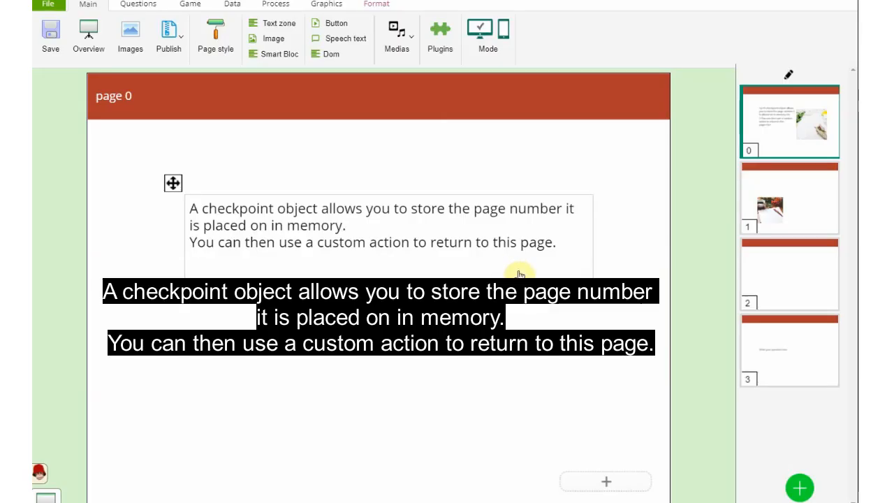
pyautogui.moveTo(552, 306)
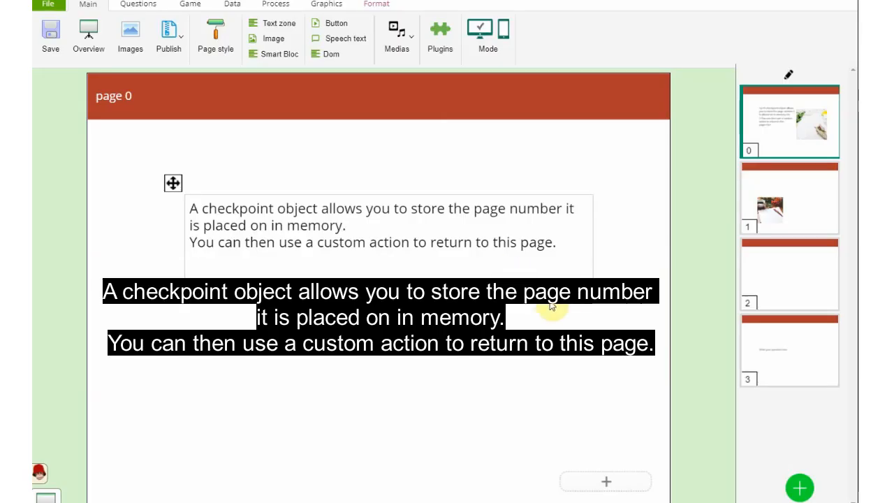
# Add a checkpoint data object to page 1 of the course.
pyautogui.click(788, 198)
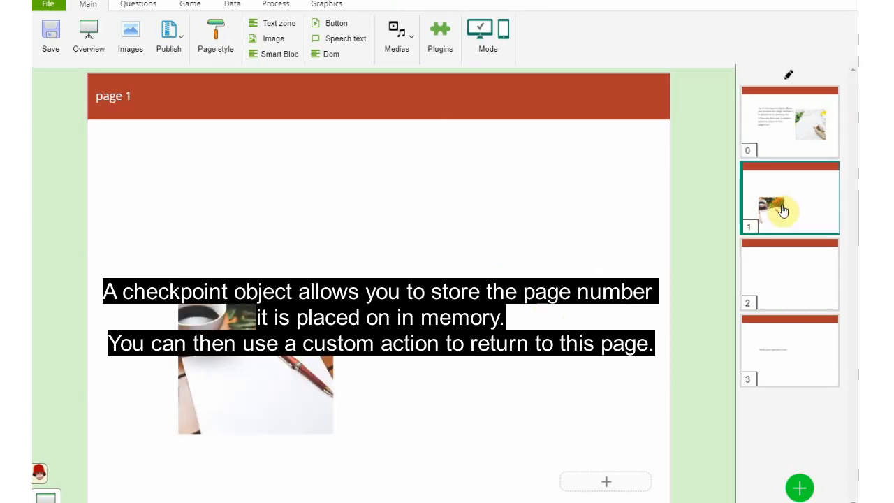
pyautogui.moveTo(487, 268)
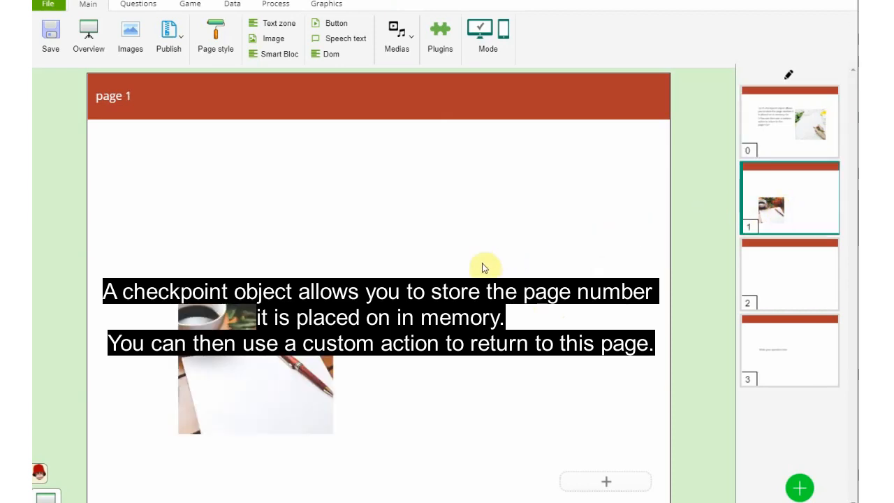
pyautogui.moveTo(470, 251)
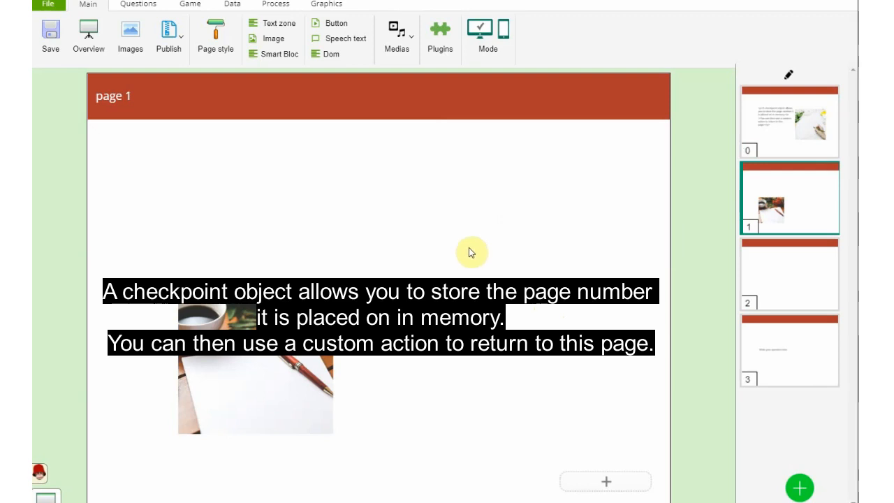
pyautogui.click(232, 4)
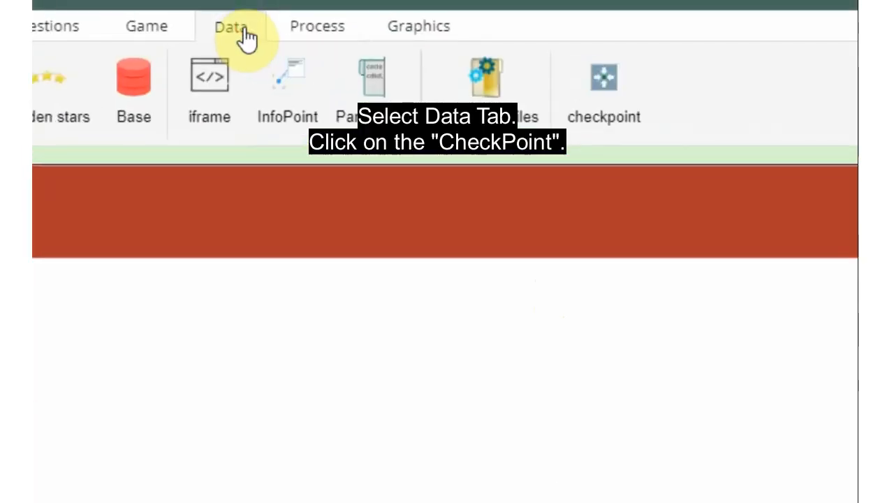
pyautogui.click(604, 84)
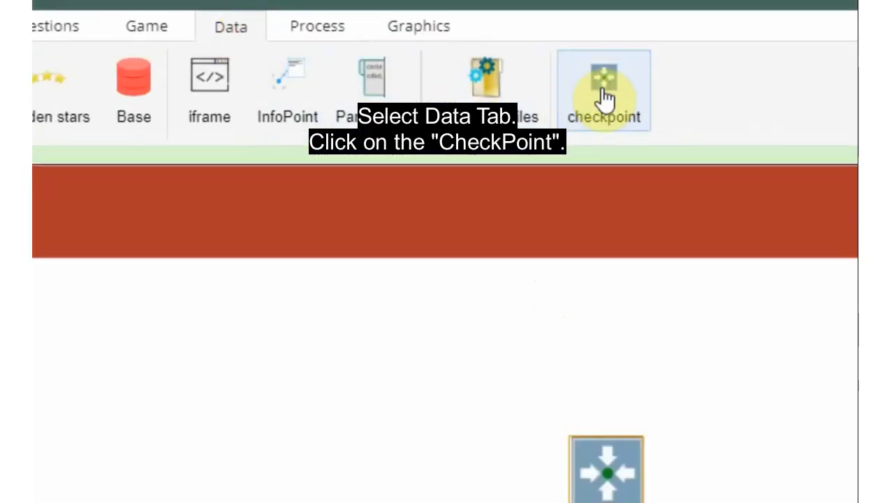
pyautogui.click(604, 90)
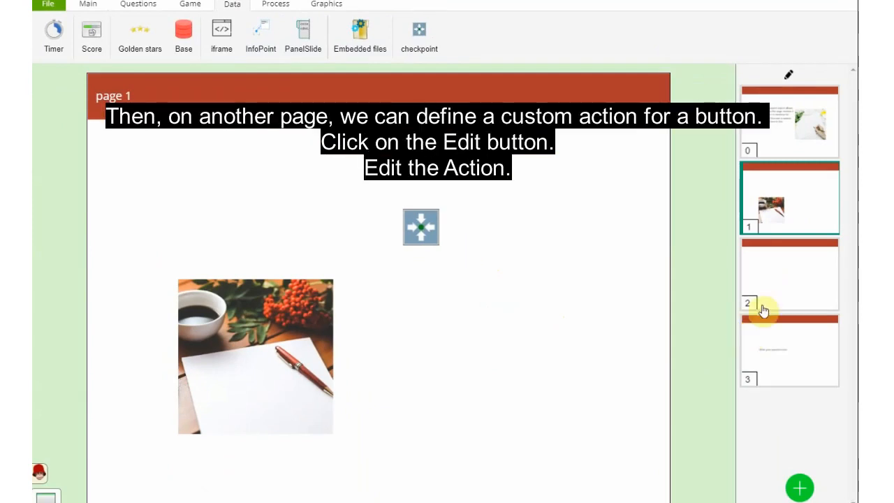
# Give page 3's Next button a saved 'Back to CheckPoint' action.
pyautogui.click(790, 351)
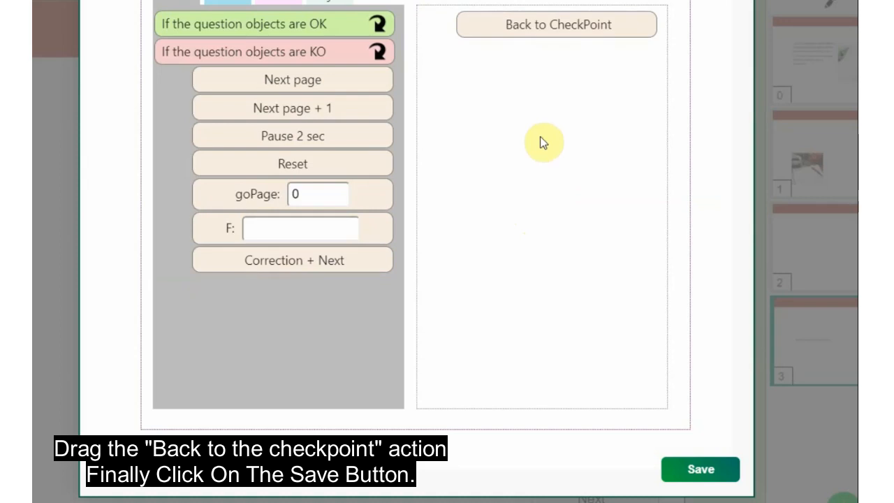
pyautogui.click(700, 469)
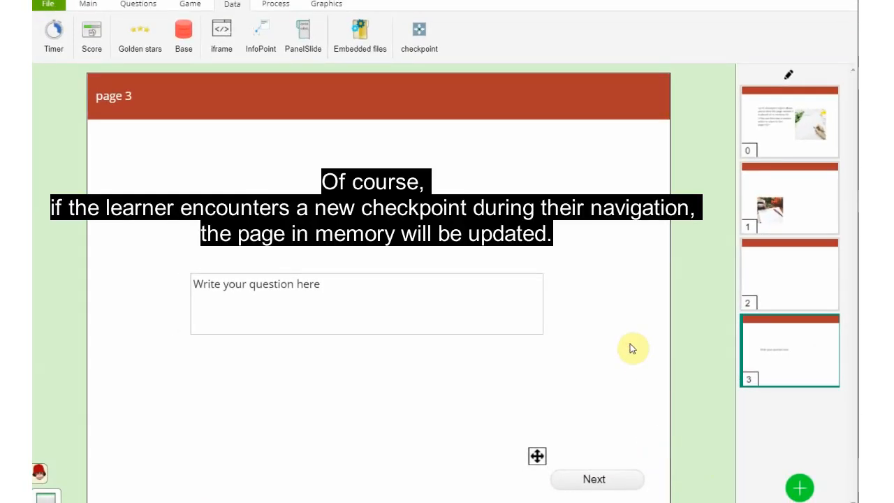
pyautogui.moveTo(548, 460)
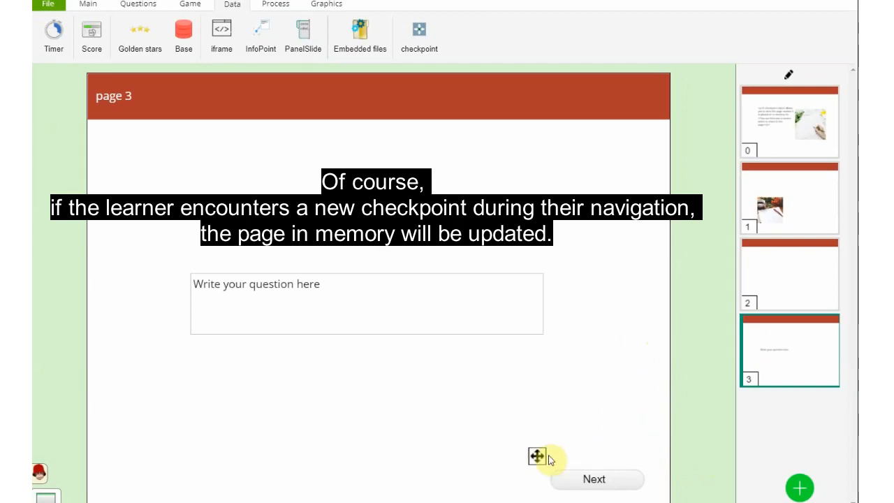
pyautogui.moveTo(552, 458)
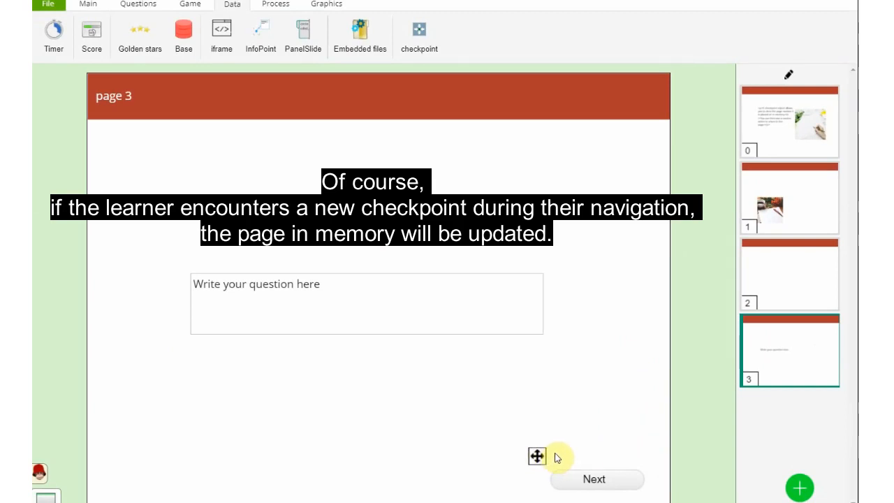
pyautogui.moveTo(552, 458)
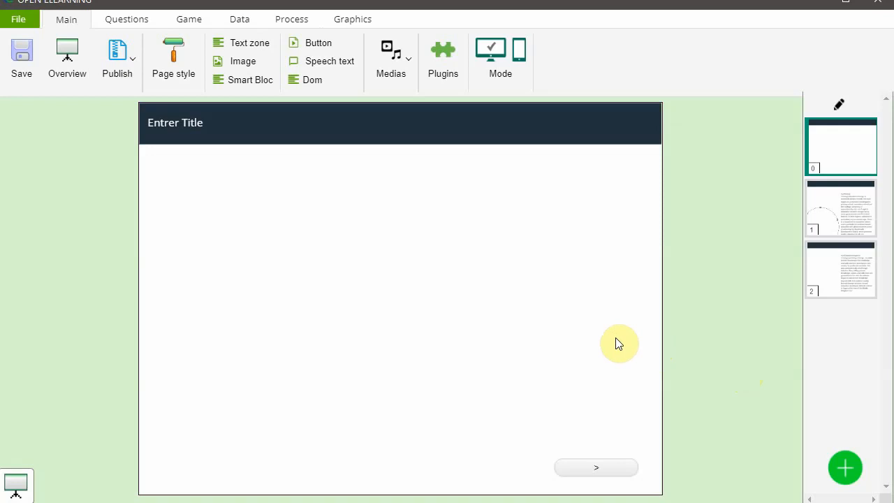
# Fill the slide's PanelSlide text with 'Test panelSlide Test panelSlide'.
pyautogui.click(239, 20)
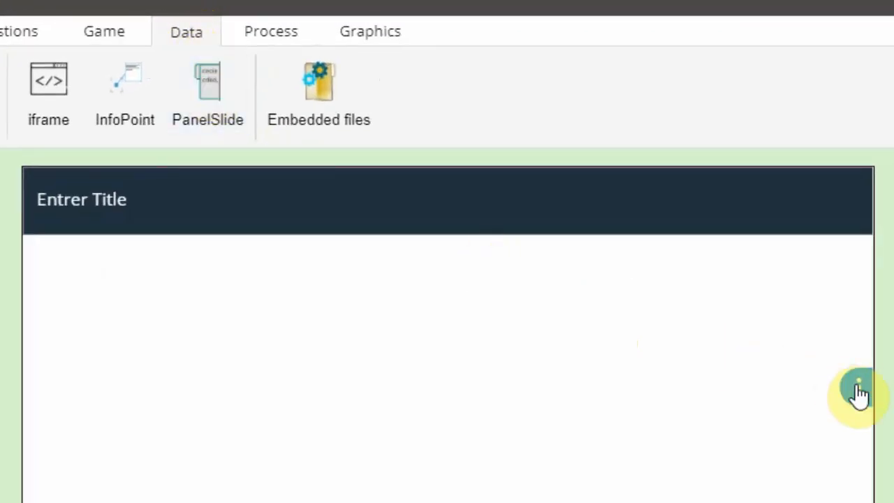
pyautogui.click(860, 394)
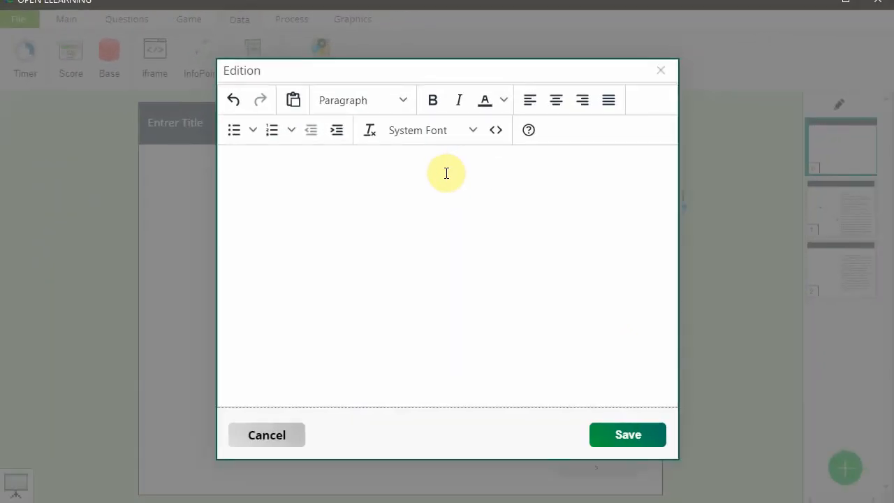
pyautogui.write('Test panelSlide Test panelSlide')
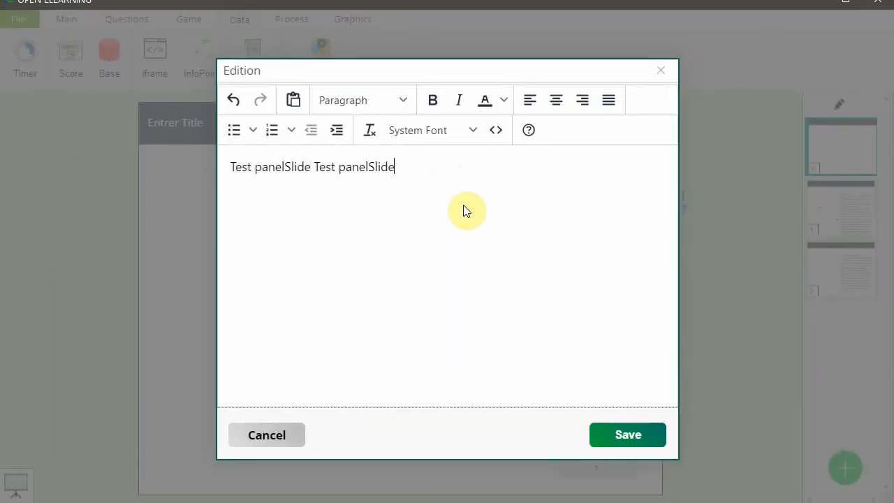